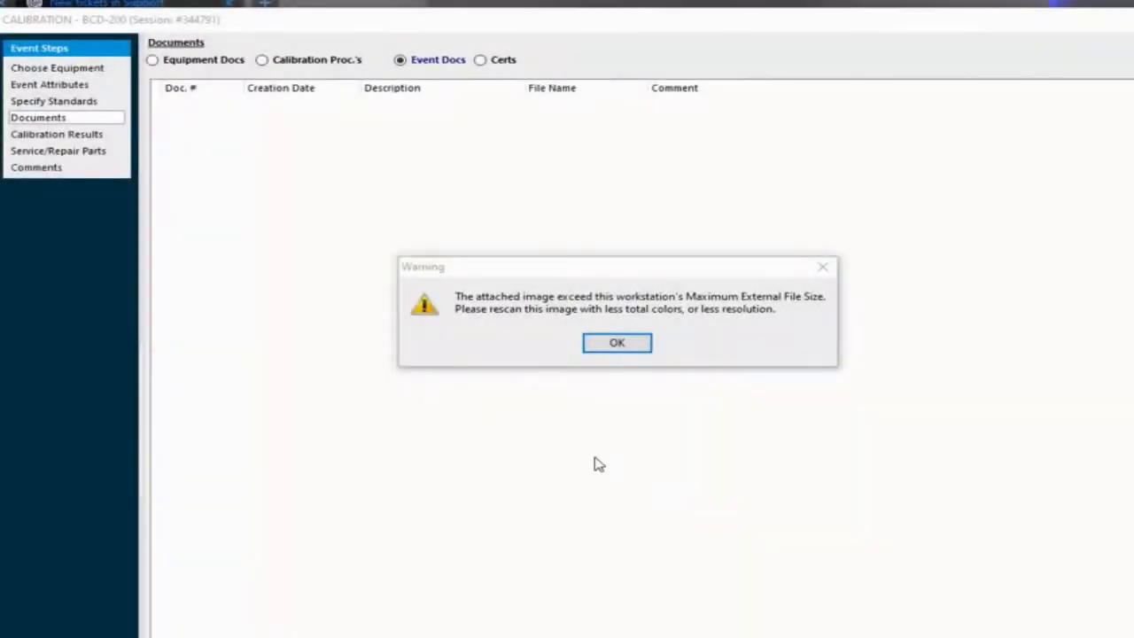
pyautogui.moveTo(599, 503)
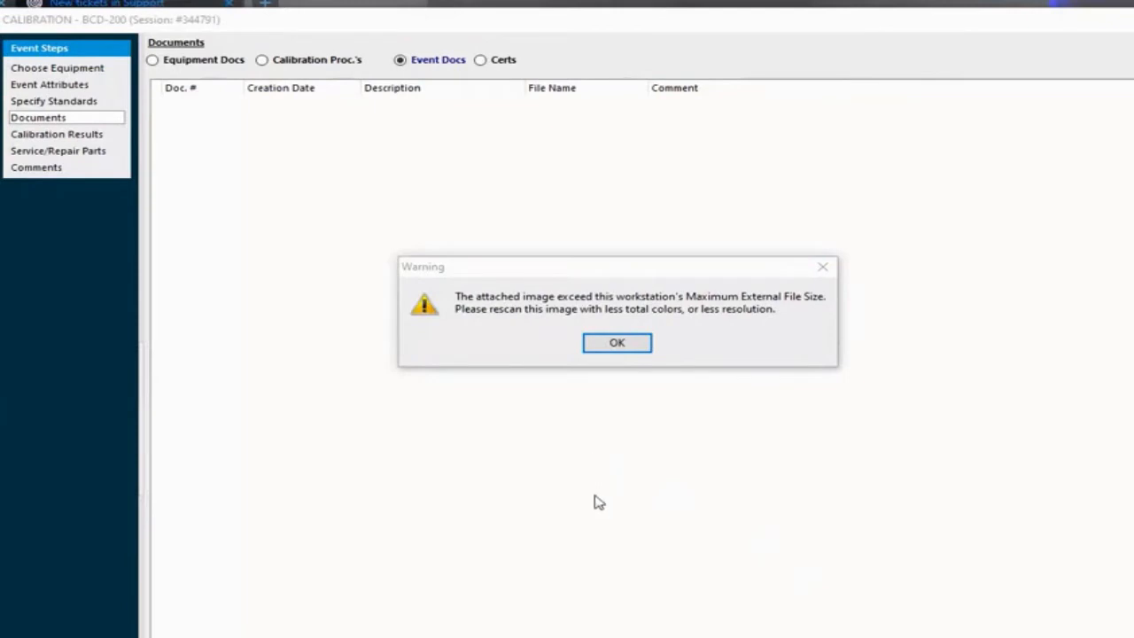
pyautogui.moveTo(597, 479)
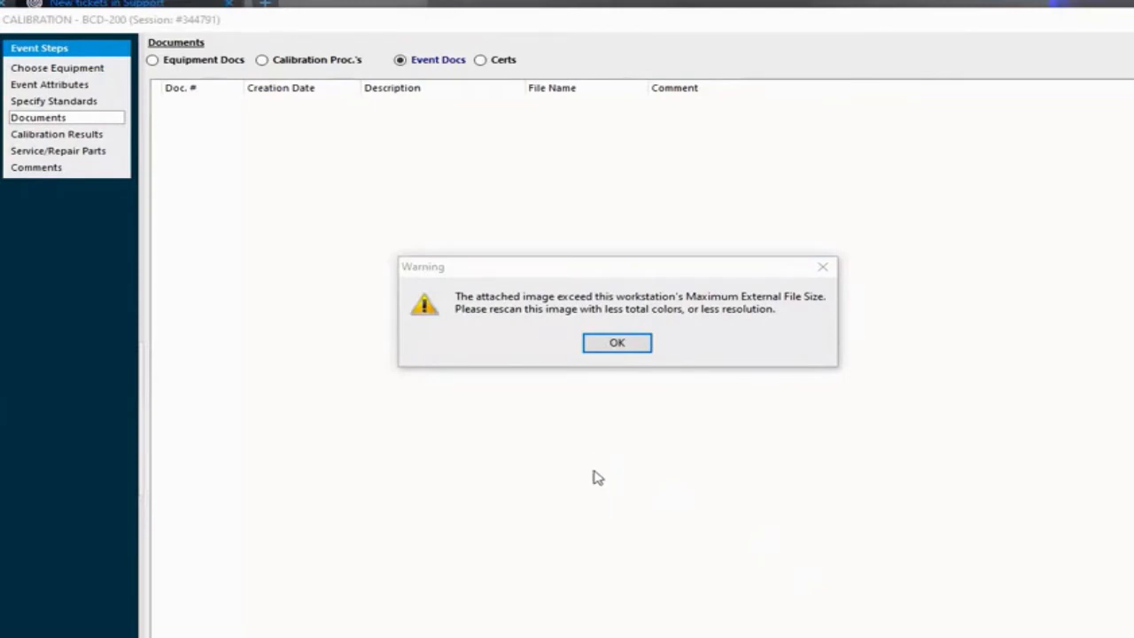
pyautogui.moveTo(624, 472)
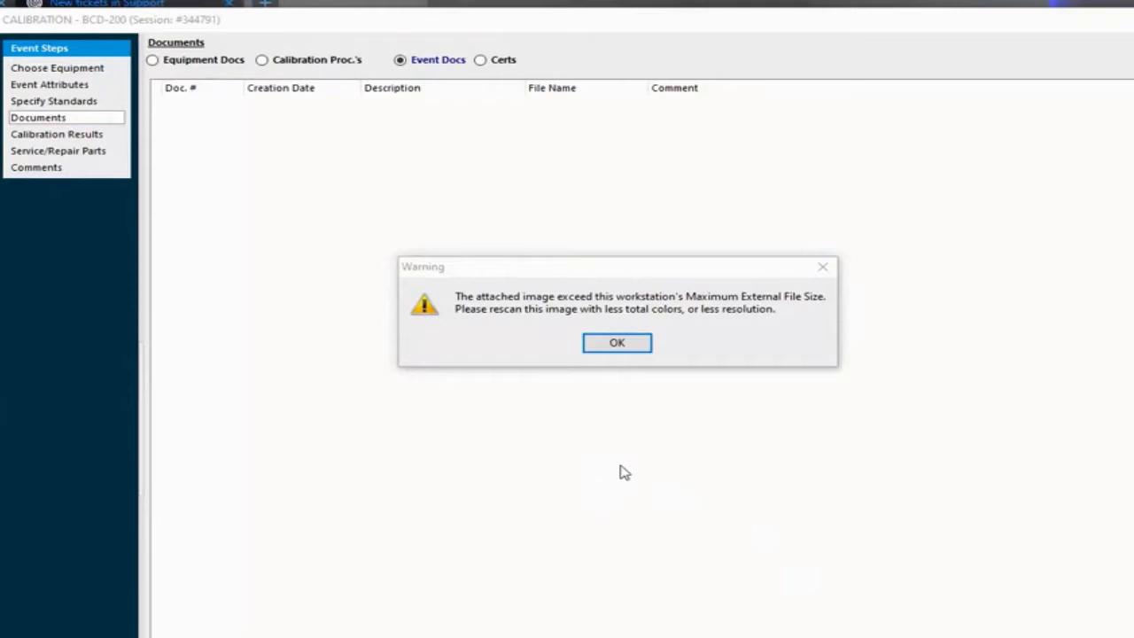
pyautogui.moveTo(620, 468)
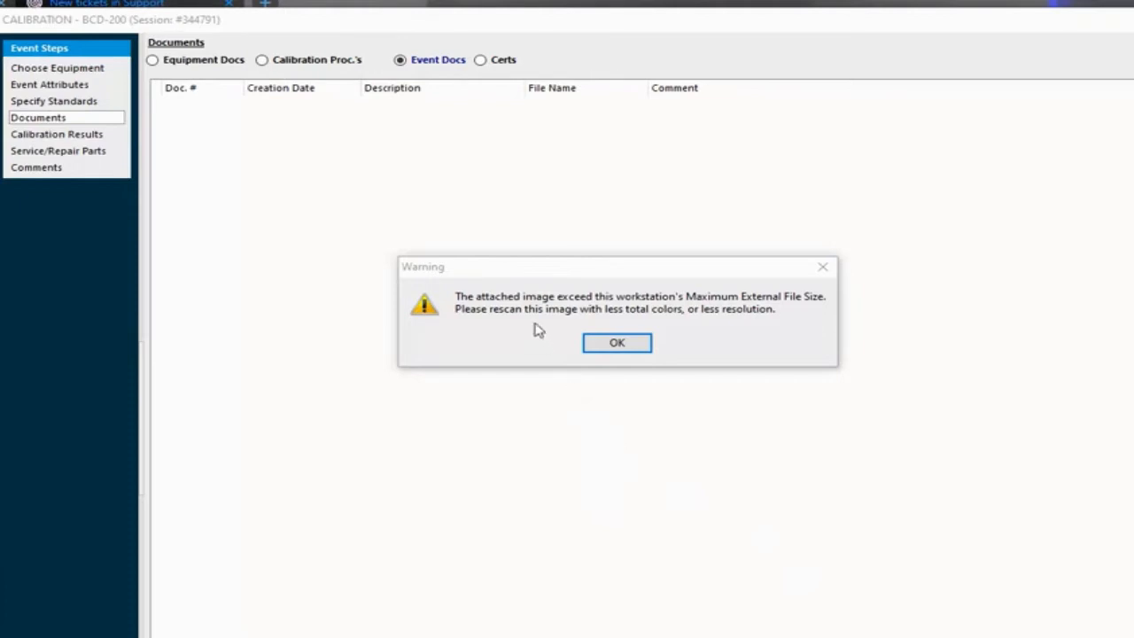
pyautogui.moveTo(539, 338)
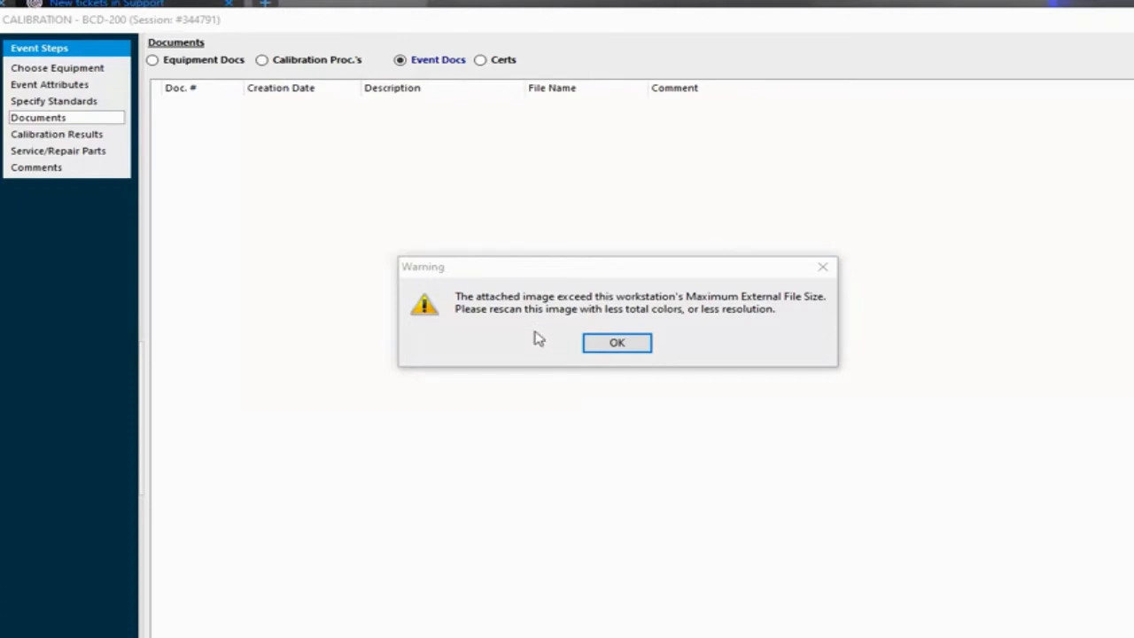
pyautogui.moveTo(535, 344)
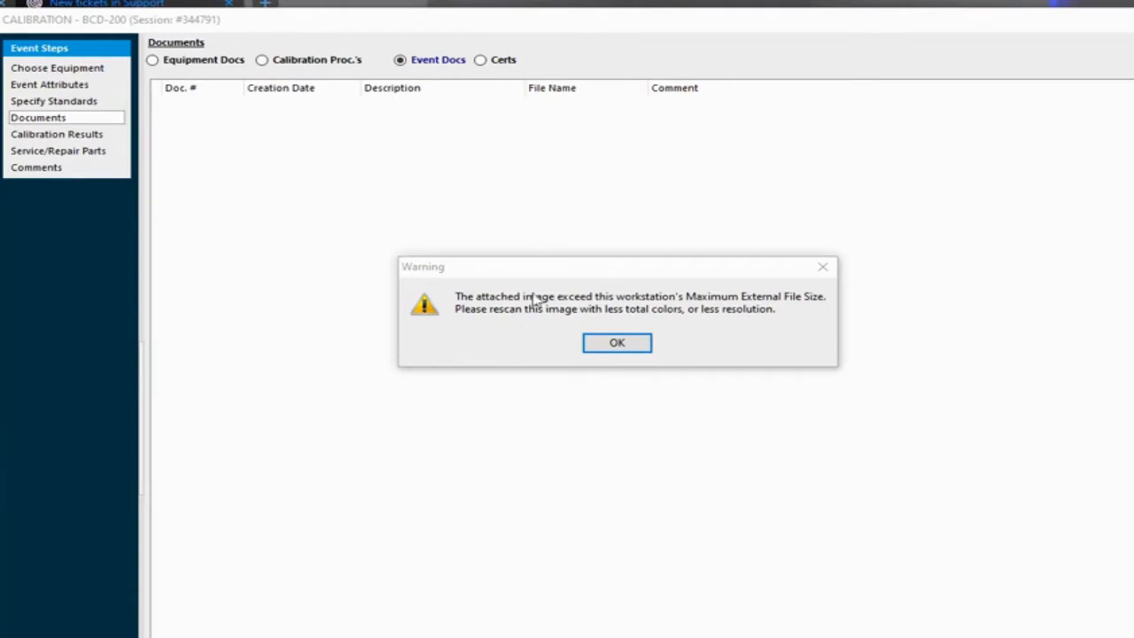
pyautogui.moveTo(600, 323)
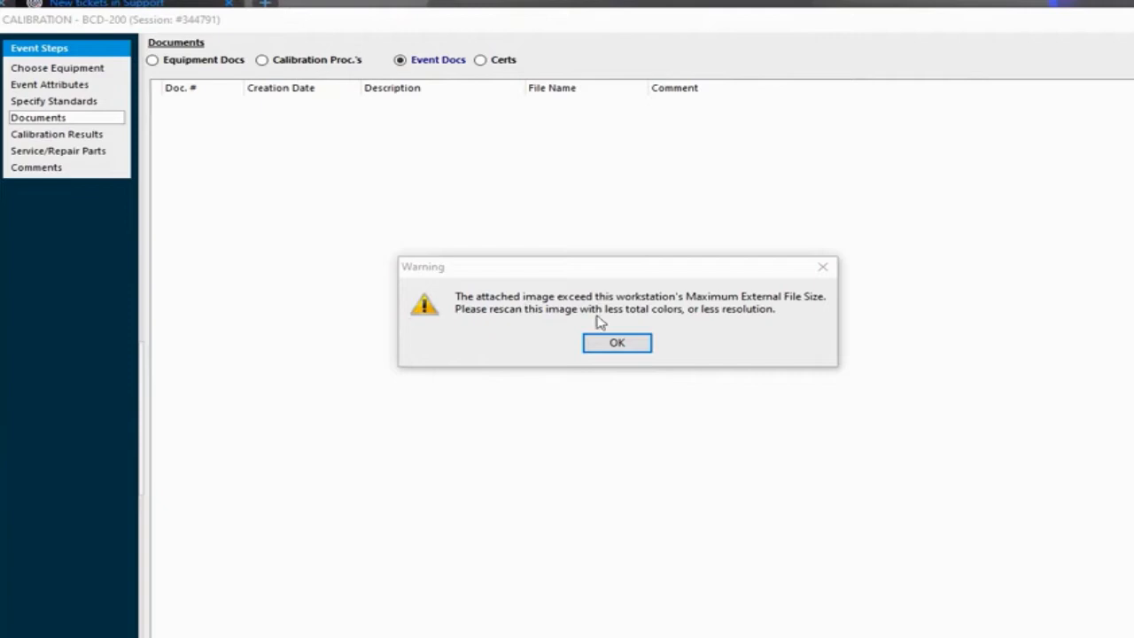
pyautogui.moveTo(524, 340)
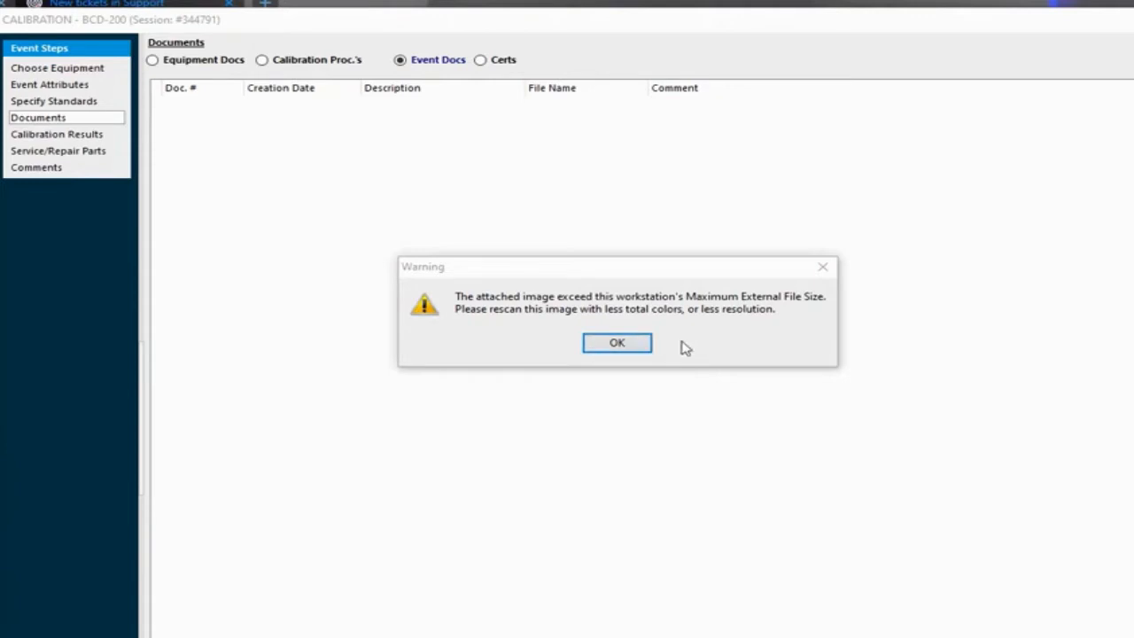
pyautogui.moveTo(712, 347)
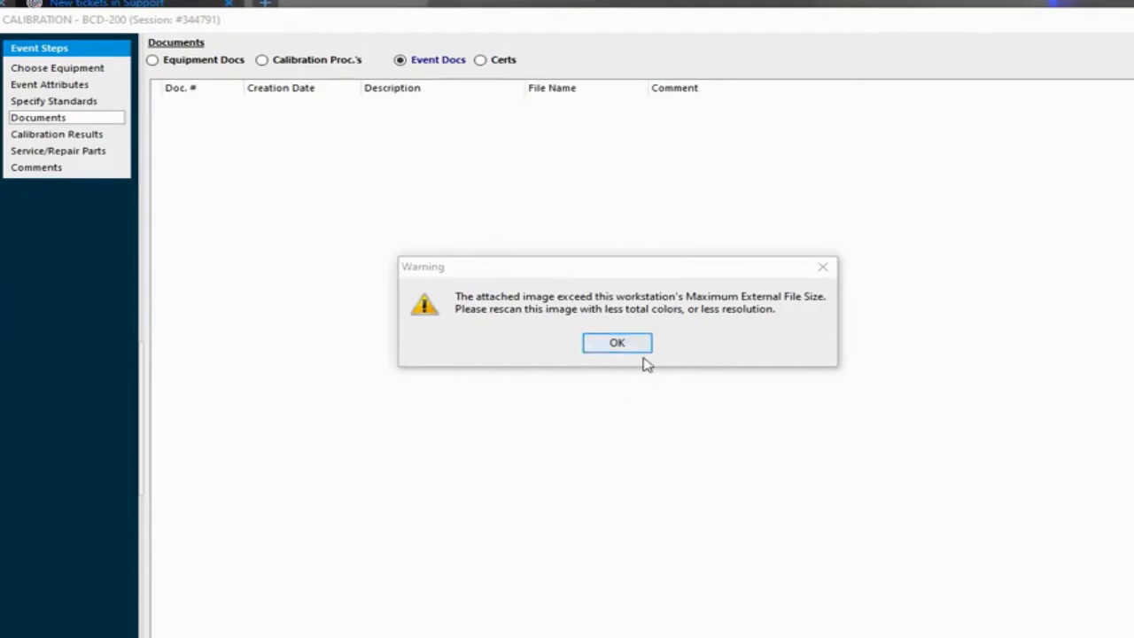
pyautogui.moveTo(670, 312)
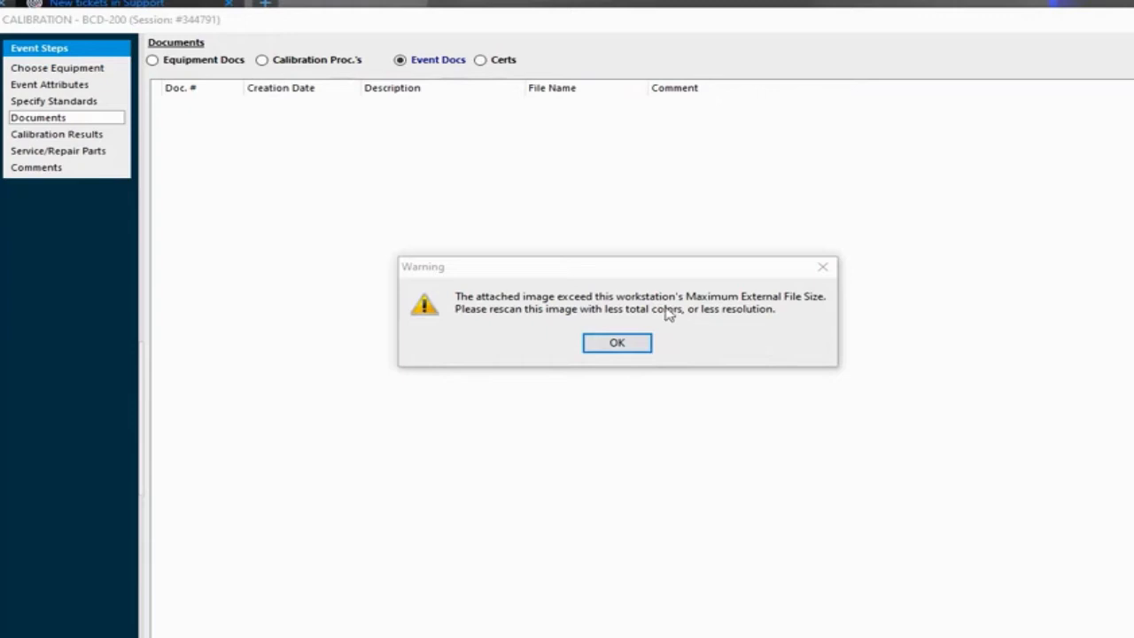
# Step: Dismiss the file size warning and abandon the calibration event, discarding its changes
pyautogui.click(617, 344)
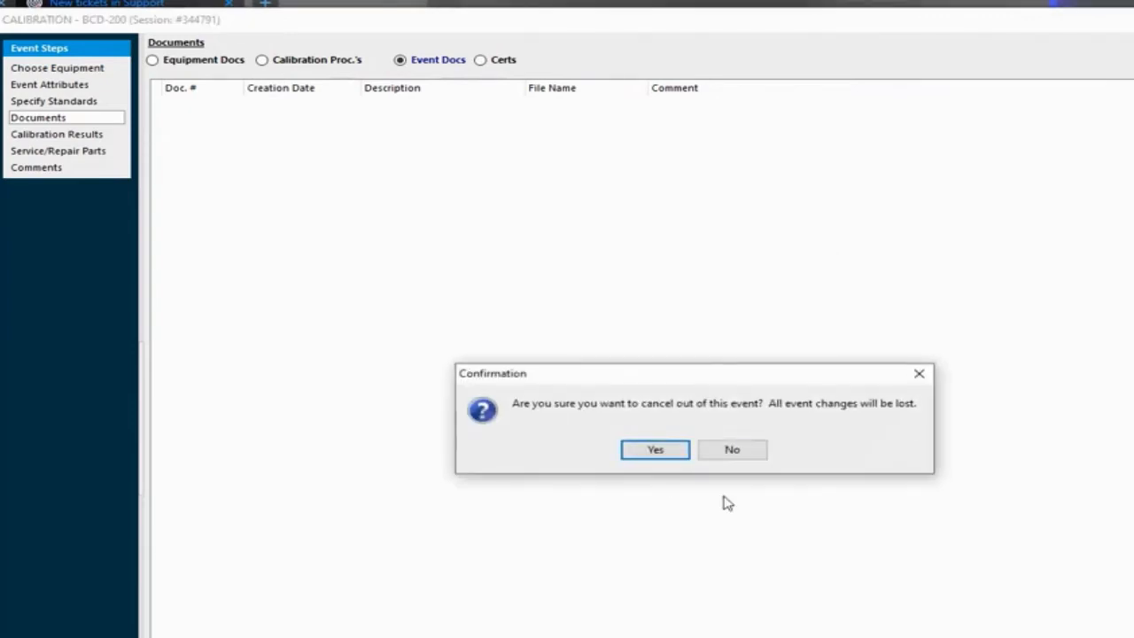
pyautogui.click(656, 450)
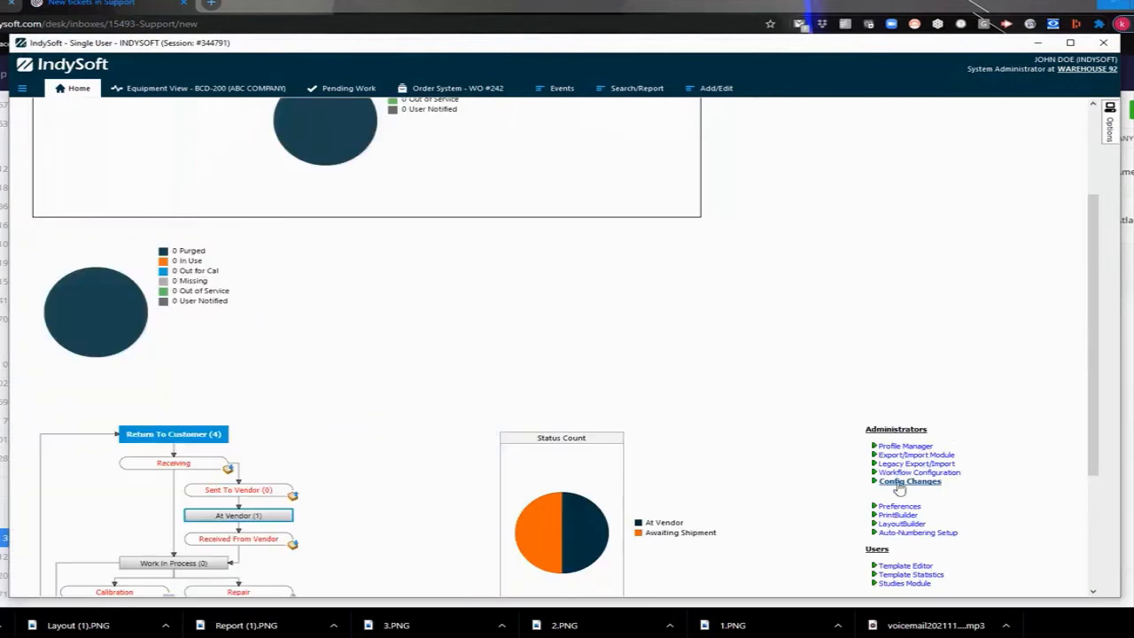
# Step: Bring up User/Location Settings via Config Changes under Administrators
pyautogui.click(911, 482)
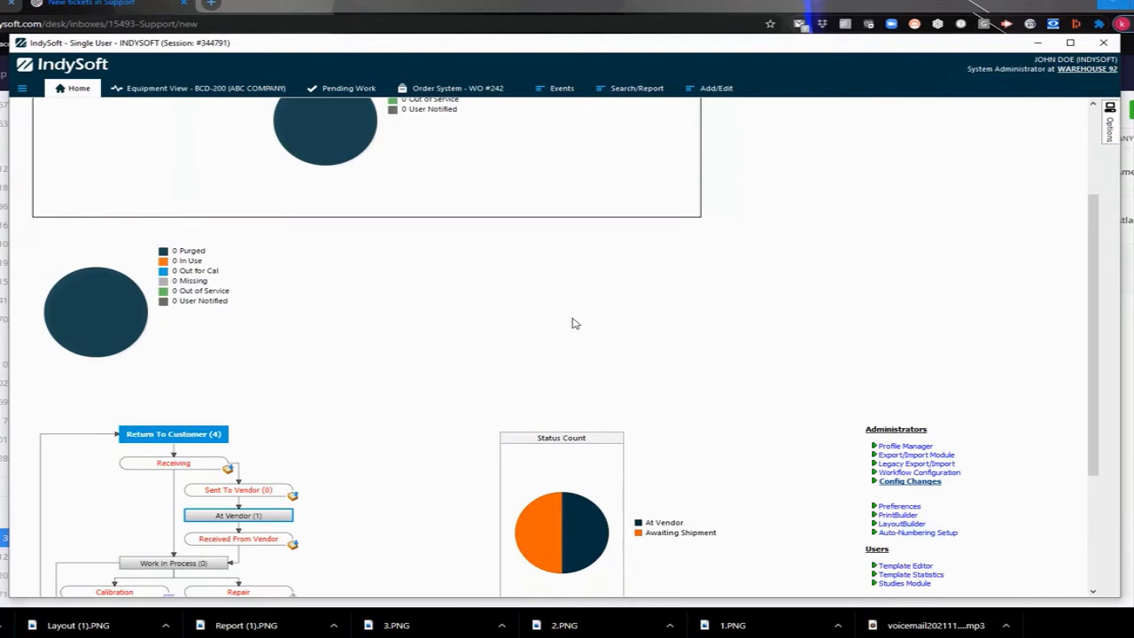
pyautogui.moveTo(556, 319)
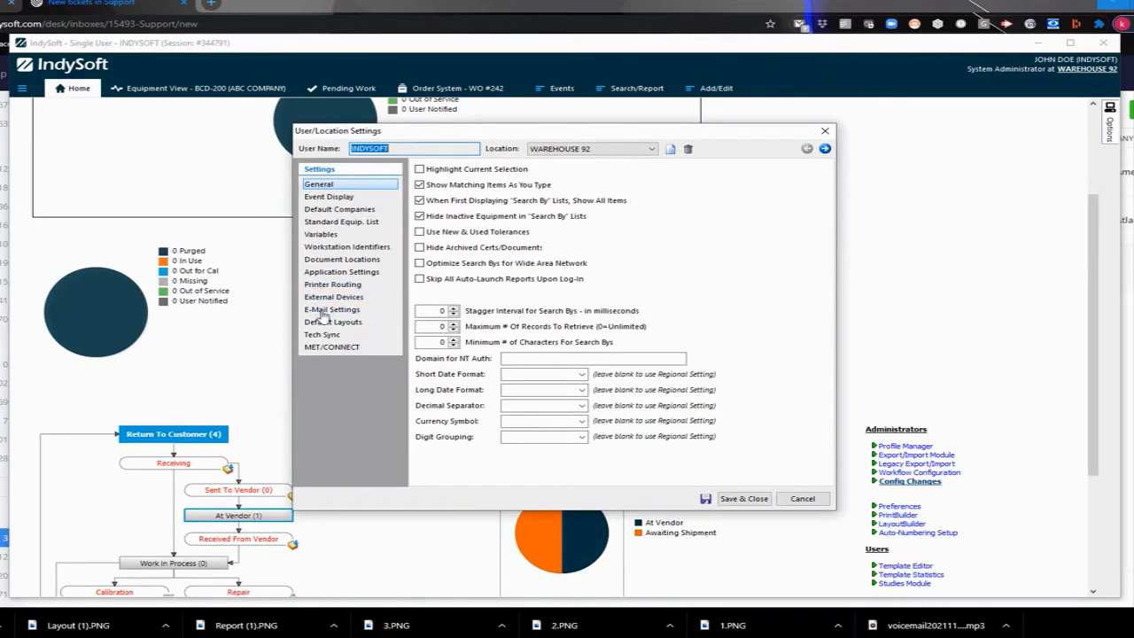
# Step: In Application Settings, raise Maximum External File Size from 2,000 KB to 10,000 KB and save
pyautogui.click(340, 271)
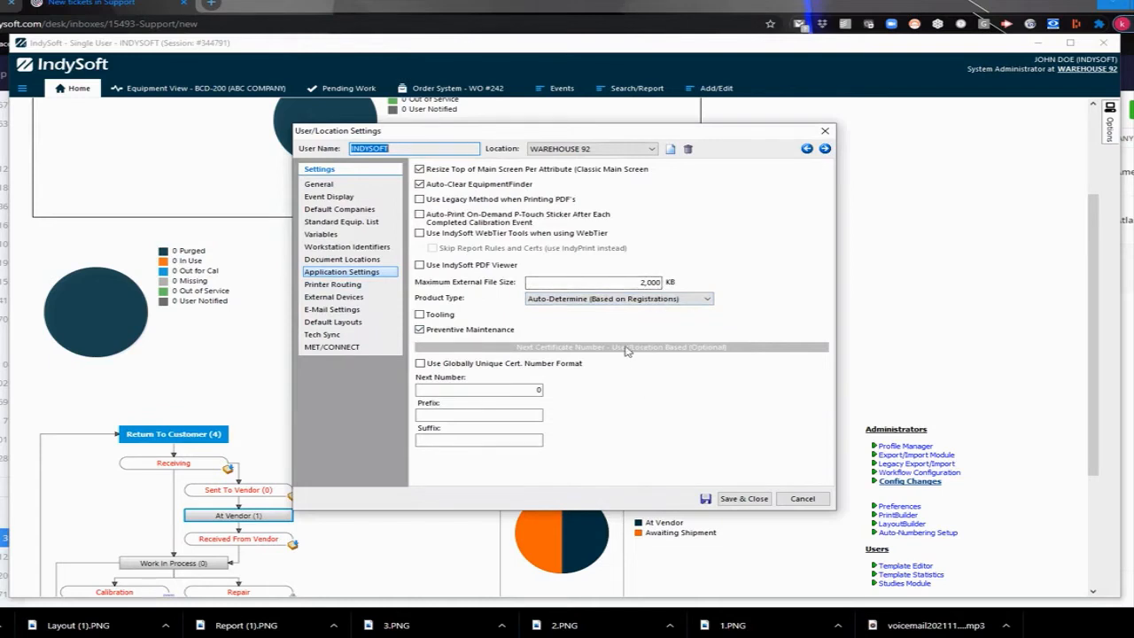
pyautogui.moveTo(627, 319)
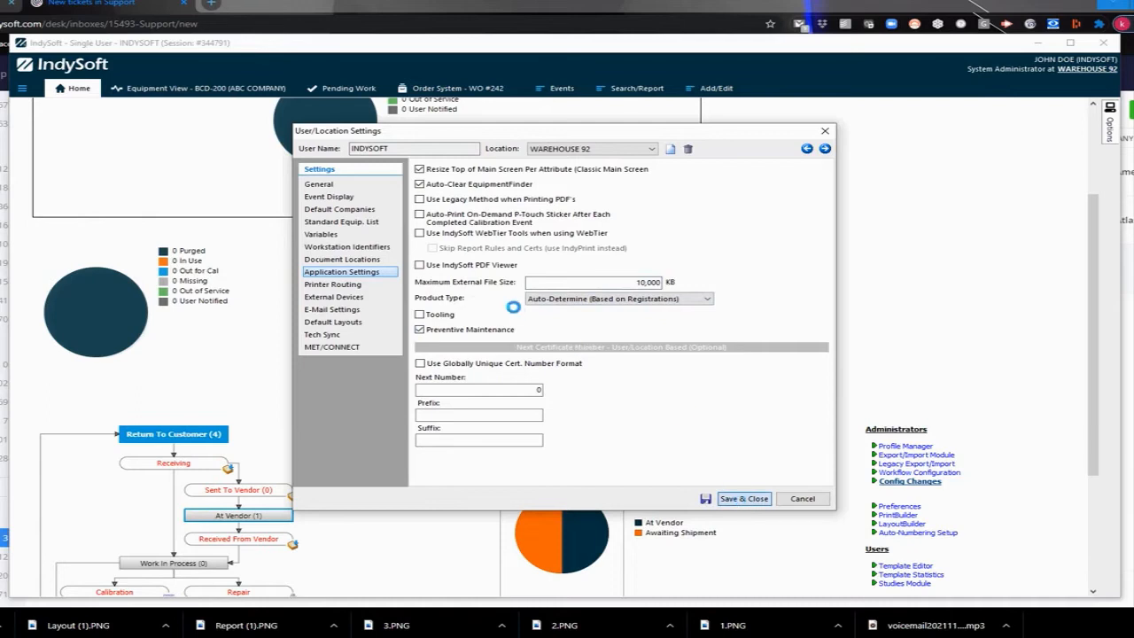
pyautogui.click(801, 498)
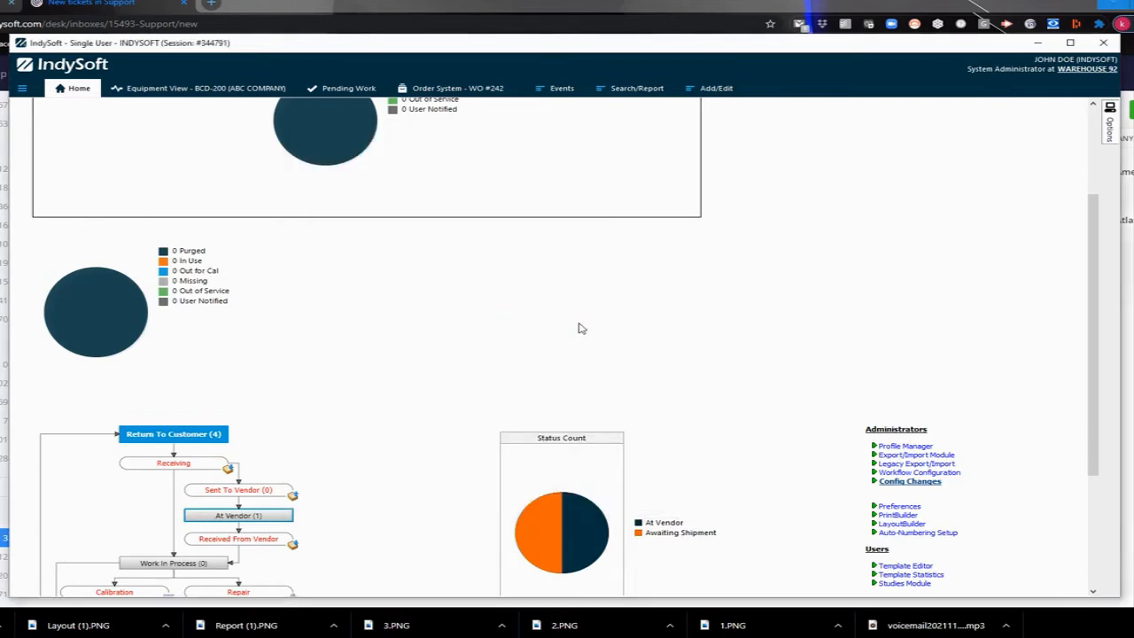
pyautogui.moveTo(1088, 69)
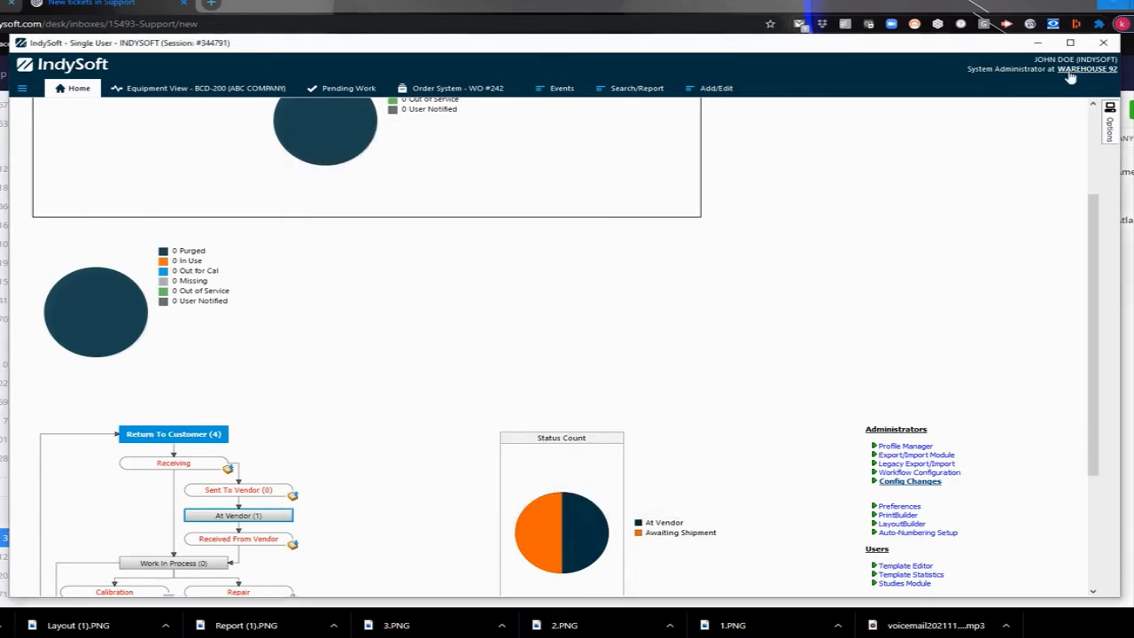
pyautogui.moveTo(688, 354)
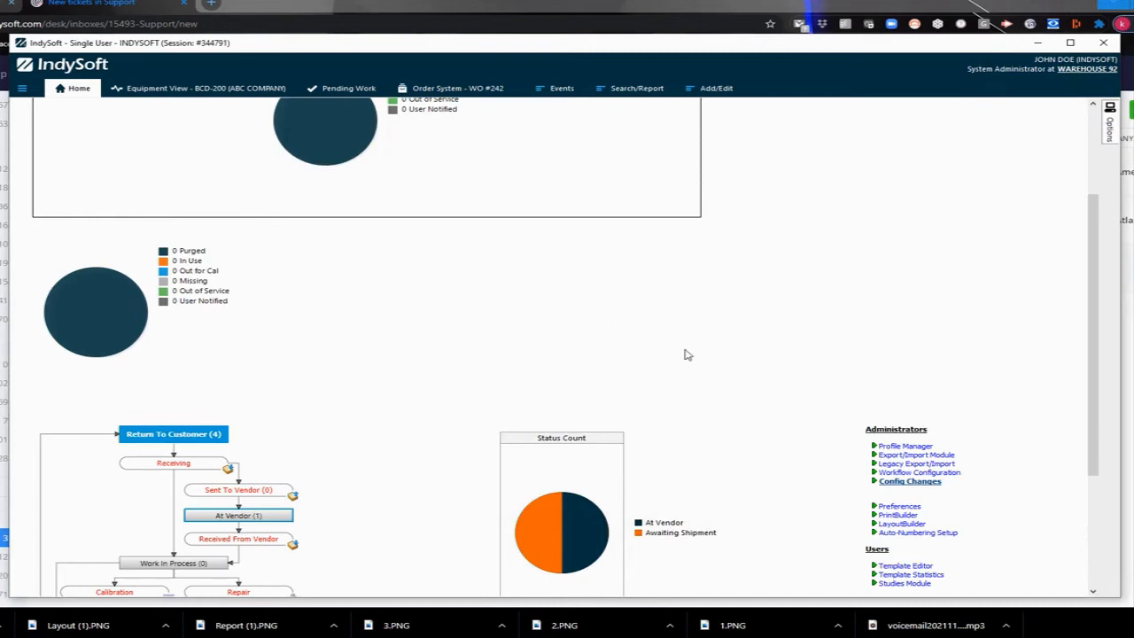
pyautogui.moveTo(698, 363)
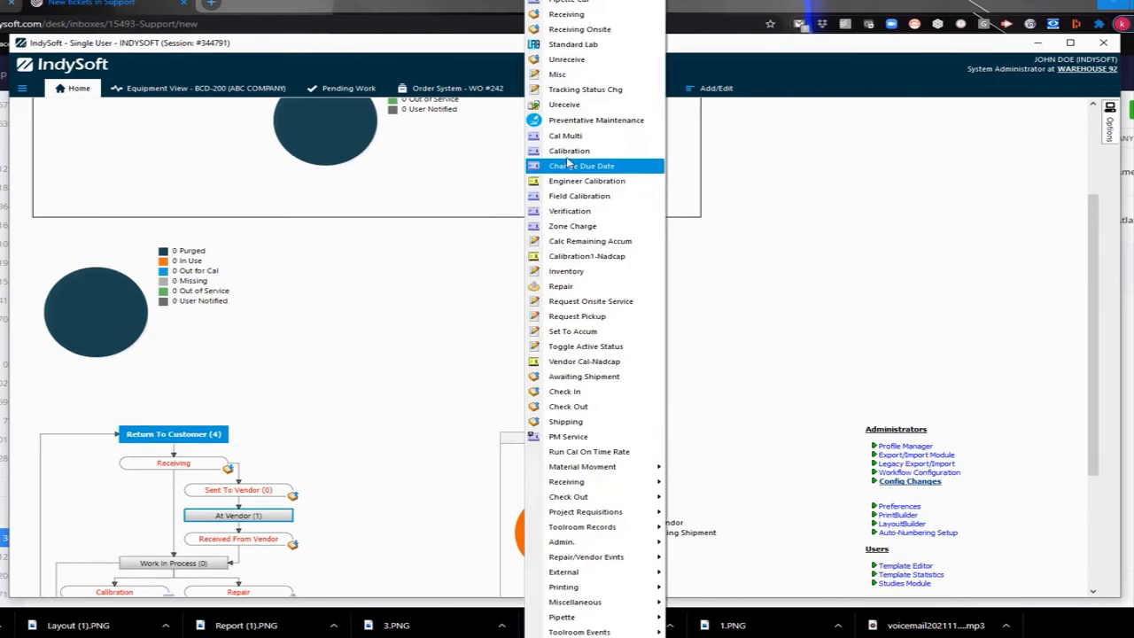
# Step: Start a new calibration event for BCD-200, declining to finish the earlier incomplete one
pyautogui.click(581, 167)
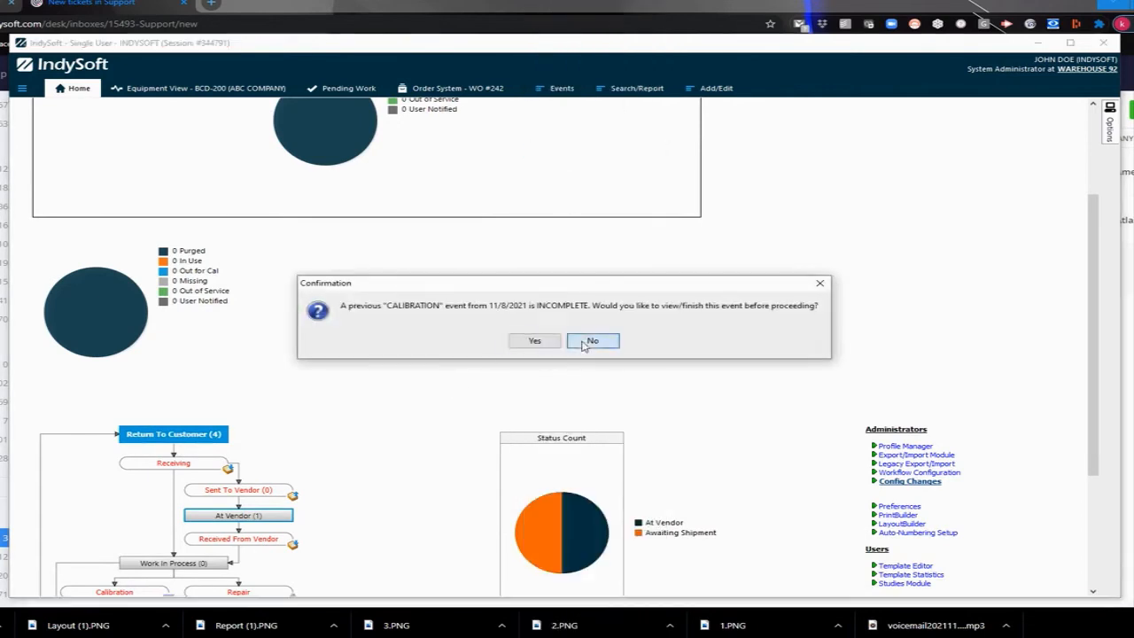
pyautogui.click(592, 340)
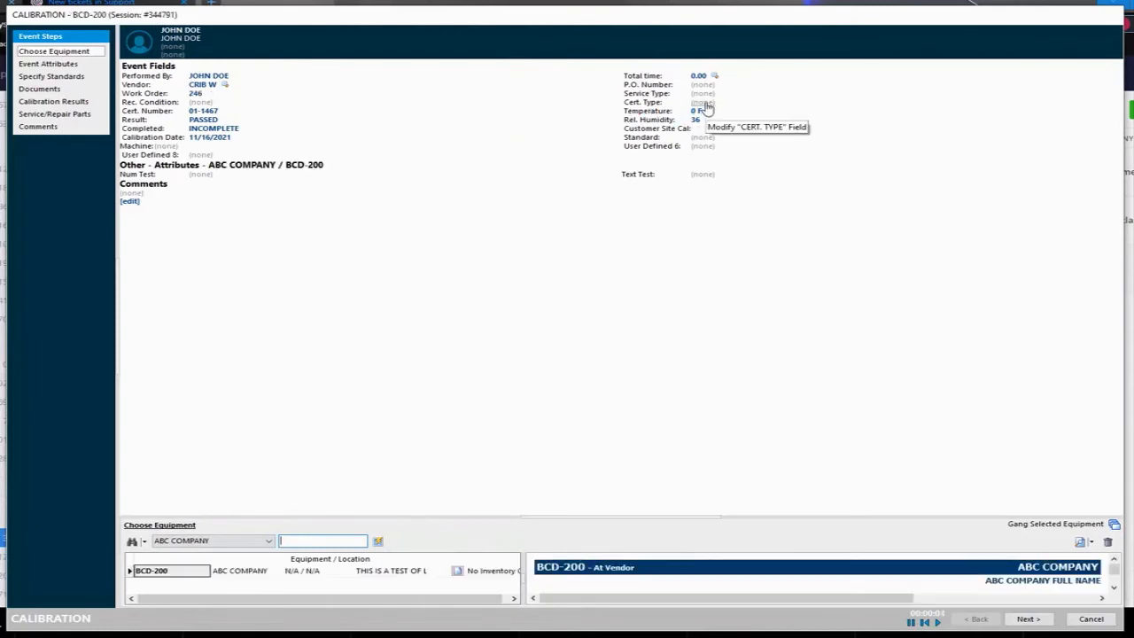
# Step: Set the certificate type, advance to Specify Standards and remove the invalid MASTER1 standard
pyautogui.click(702, 101)
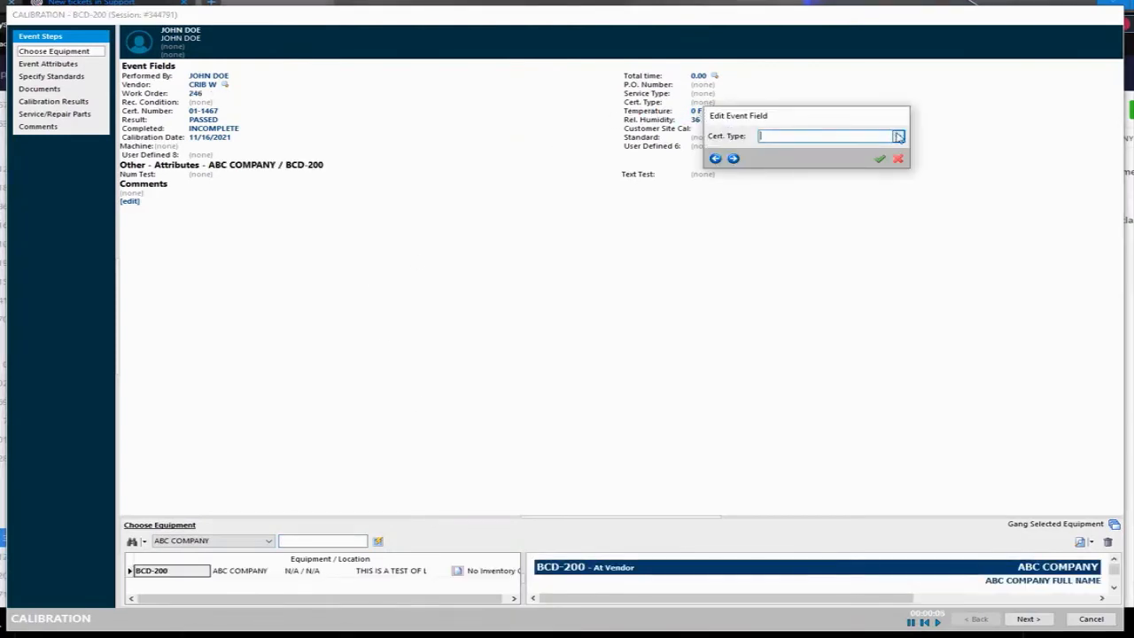
pyautogui.click(897, 135)
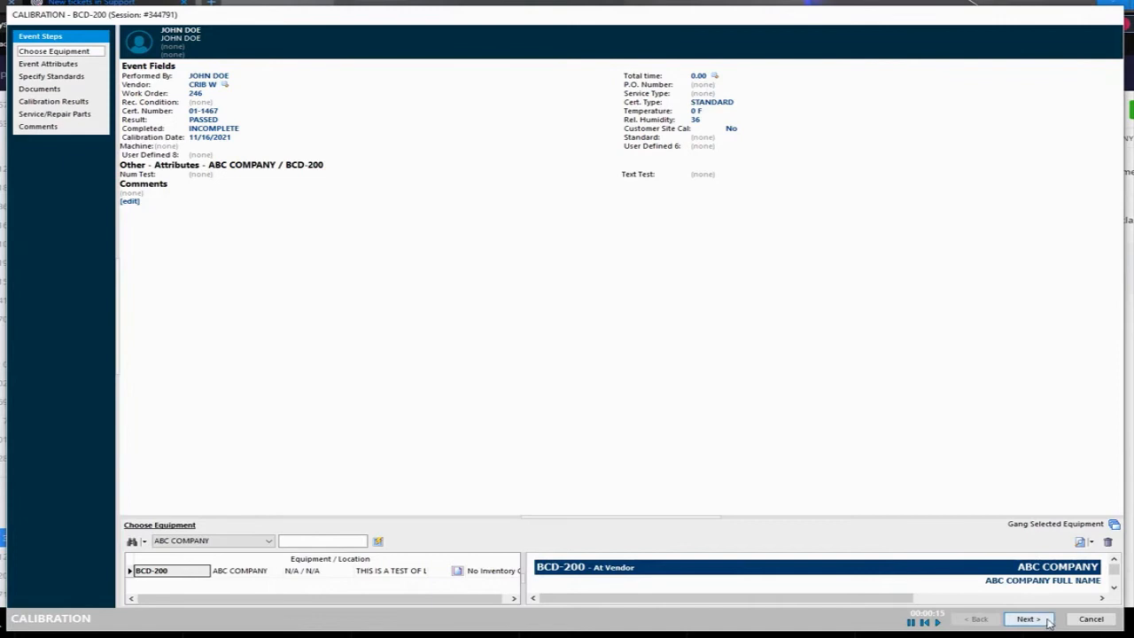
pyautogui.click(1028, 618)
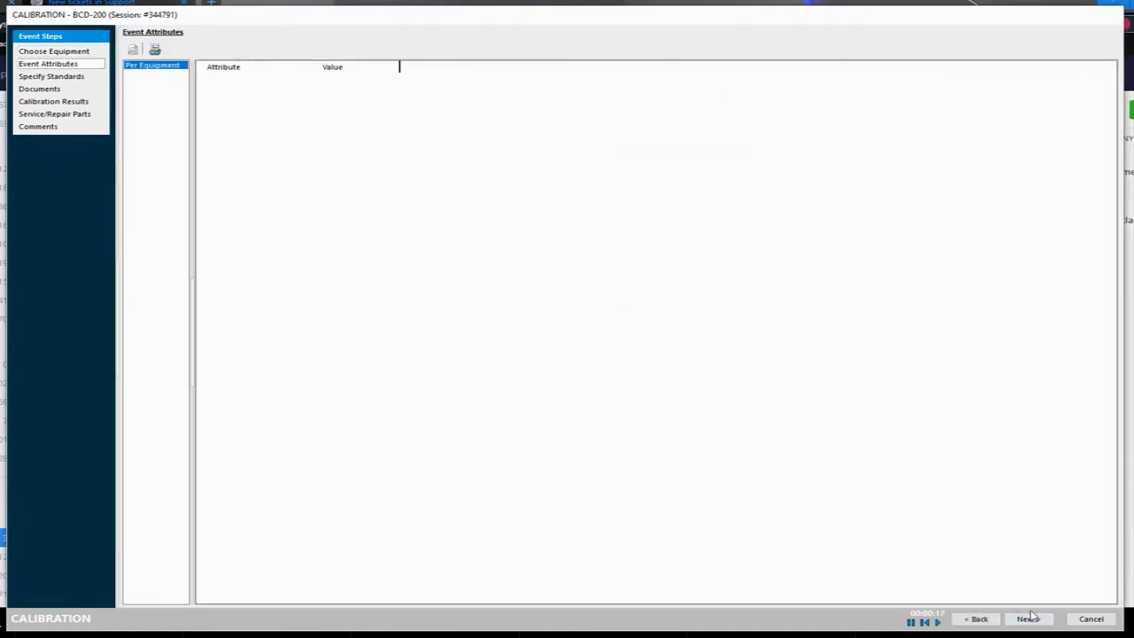
pyautogui.click(1028, 618)
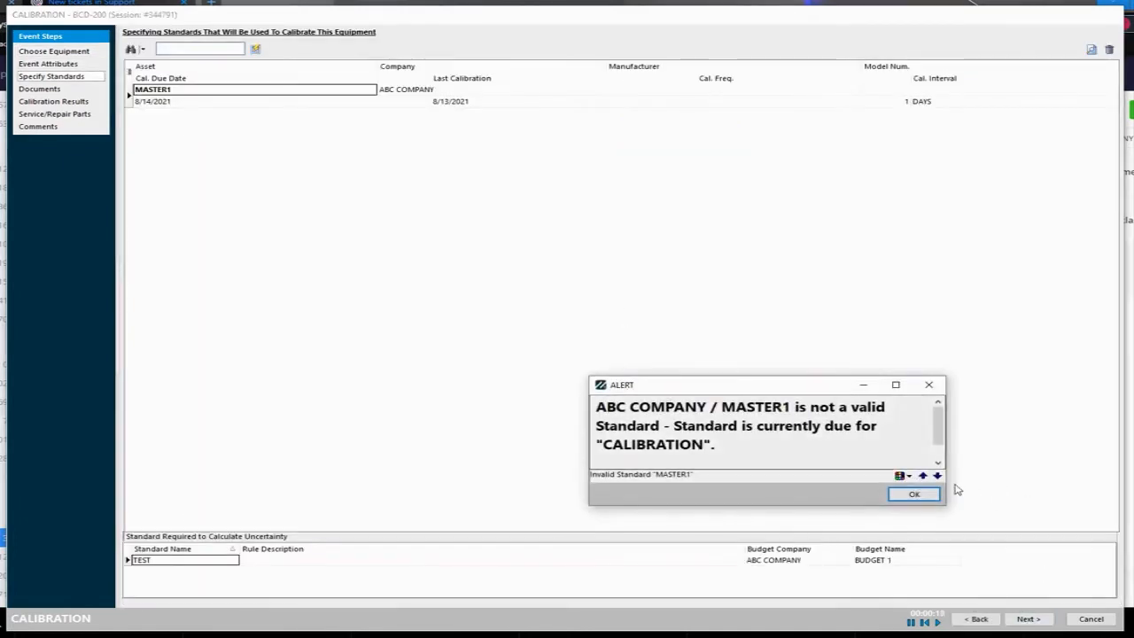
pyautogui.click(915, 492)
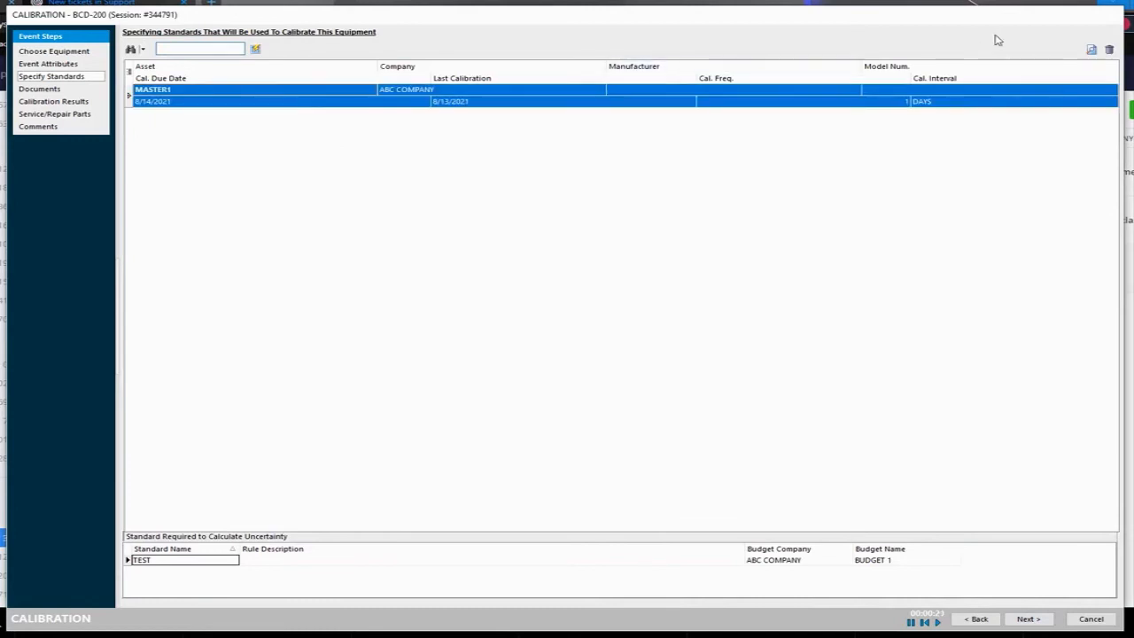
pyautogui.click(1109, 50)
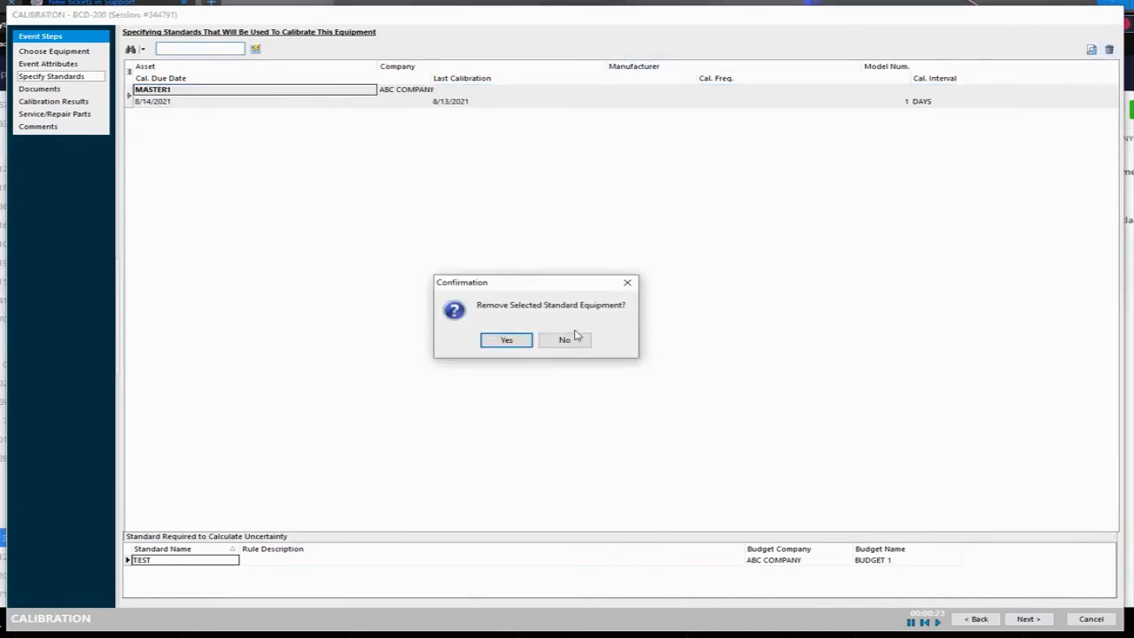
pyautogui.click(507, 341)
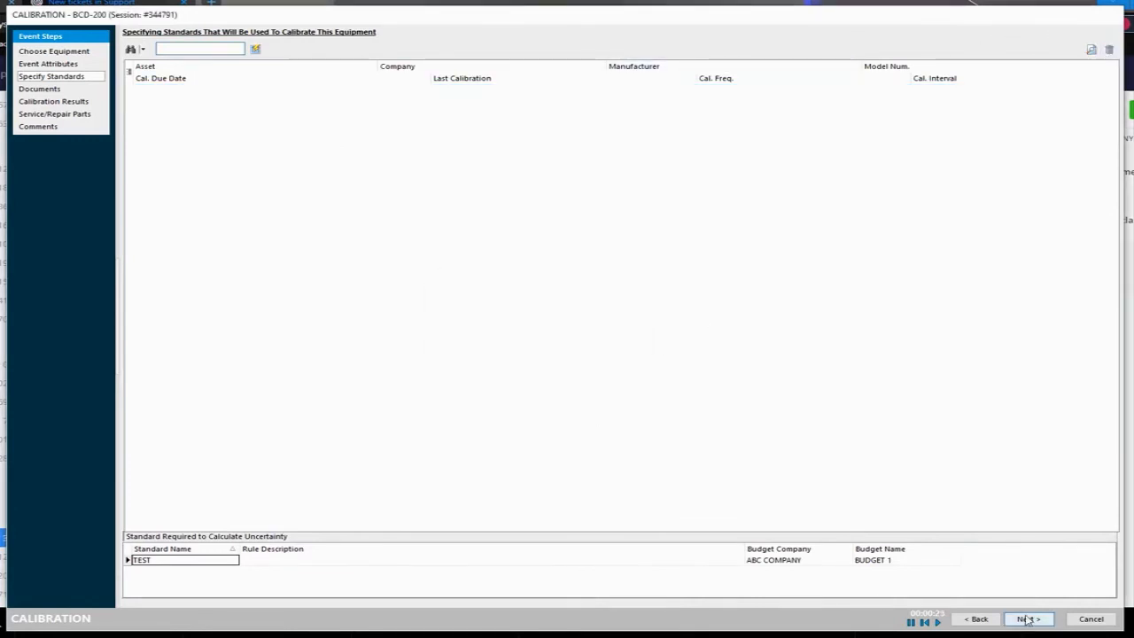
# Step: Advance to the documents step and start adding a new event document under Event Docs
pyautogui.click(1028, 619)
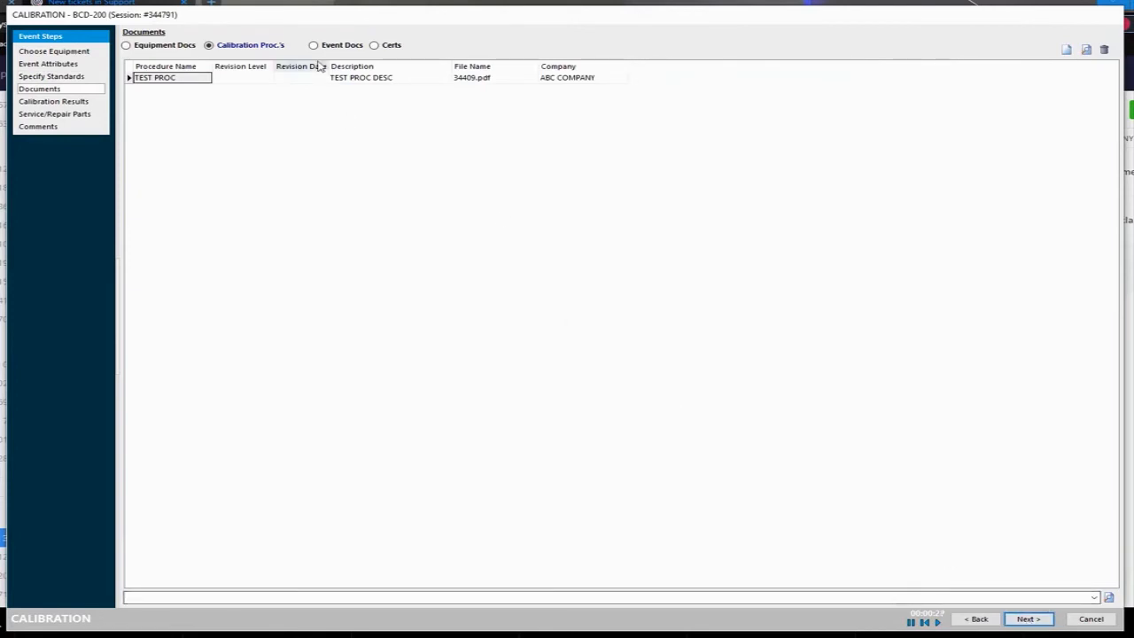
pyautogui.click(312, 46)
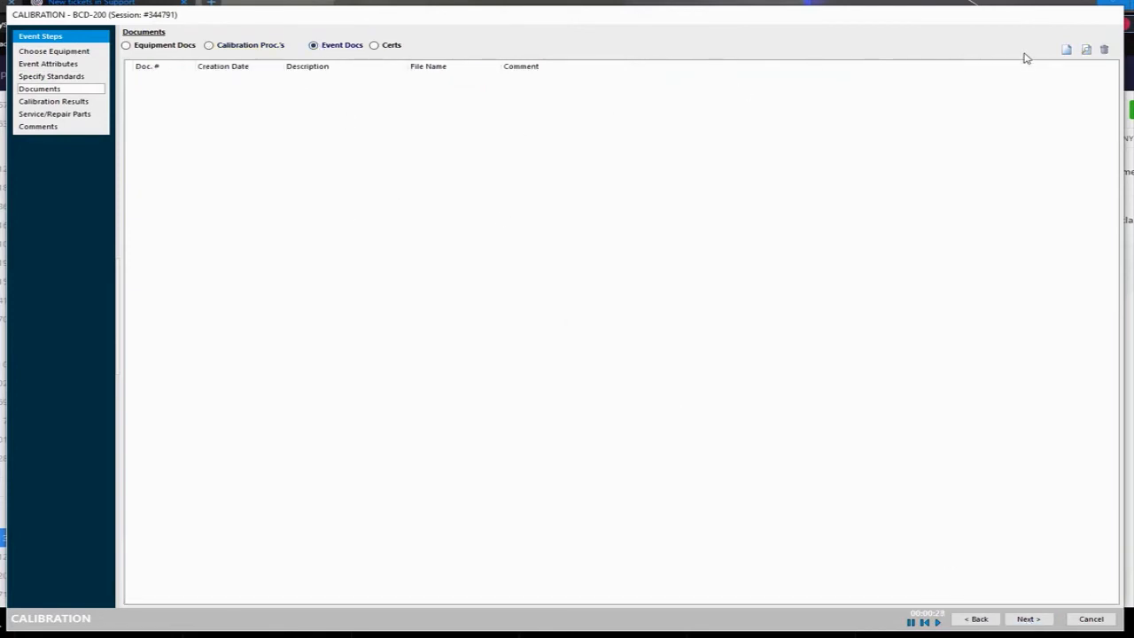
pyautogui.click(1067, 50)
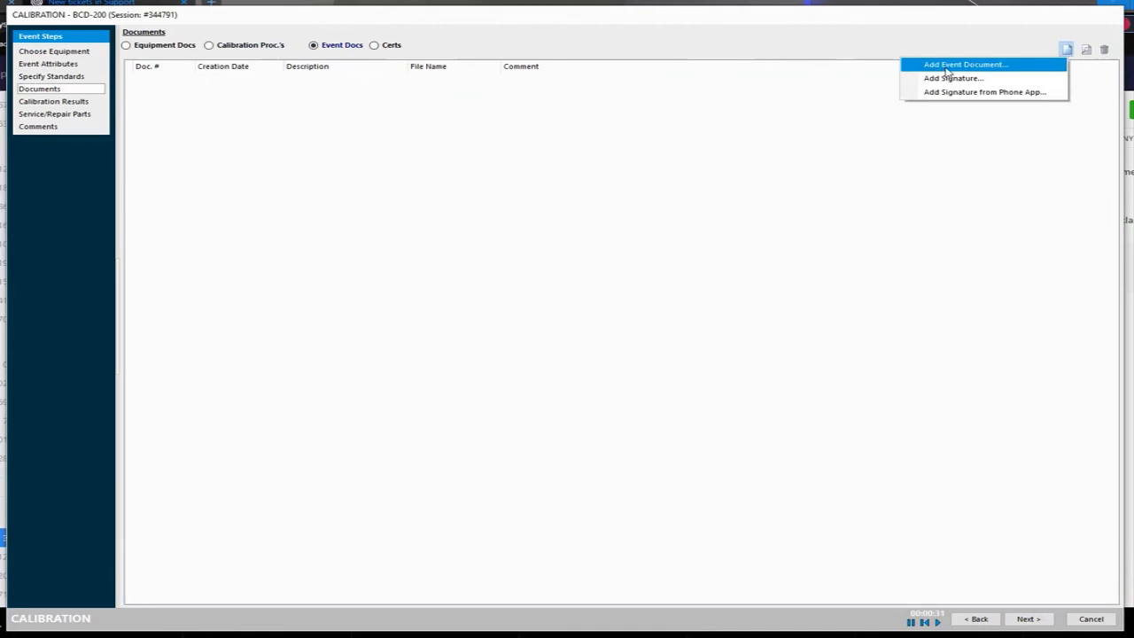
pyautogui.click(964, 64)
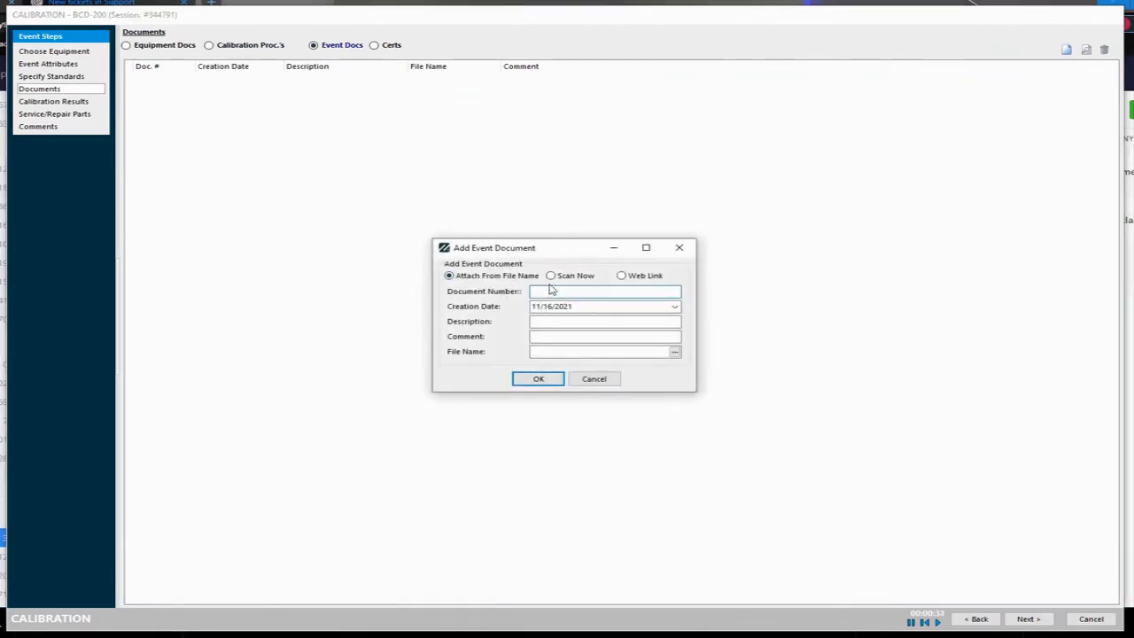
# Step: Enter document number TEST23 and browse for the file to attach
pyautogui.write('TEST23')
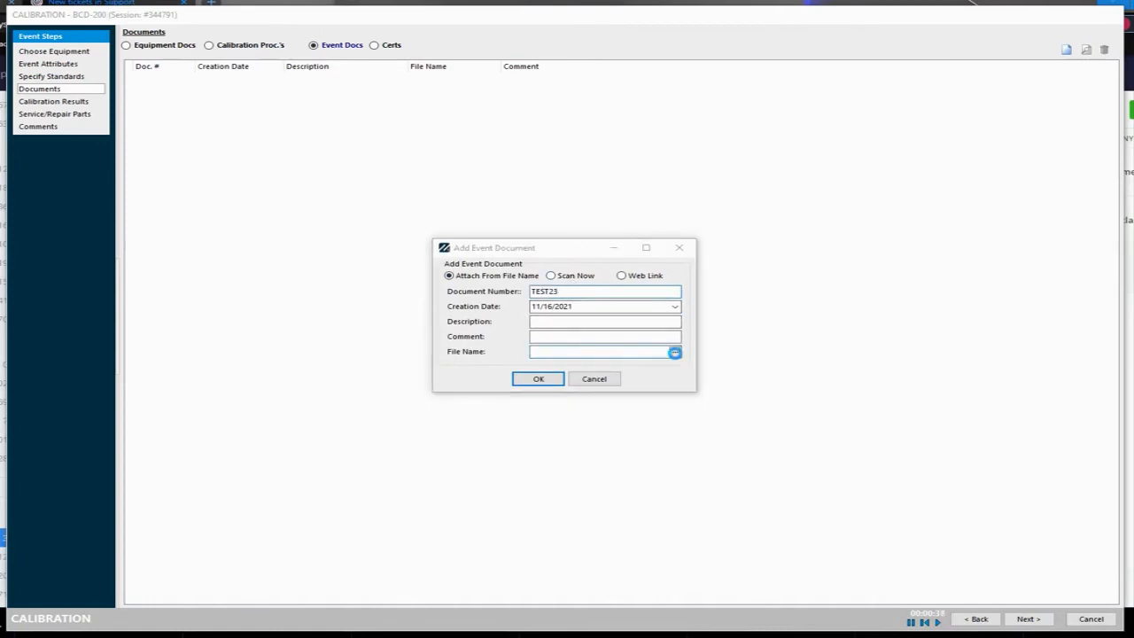
pyautogui.click(674, 351)
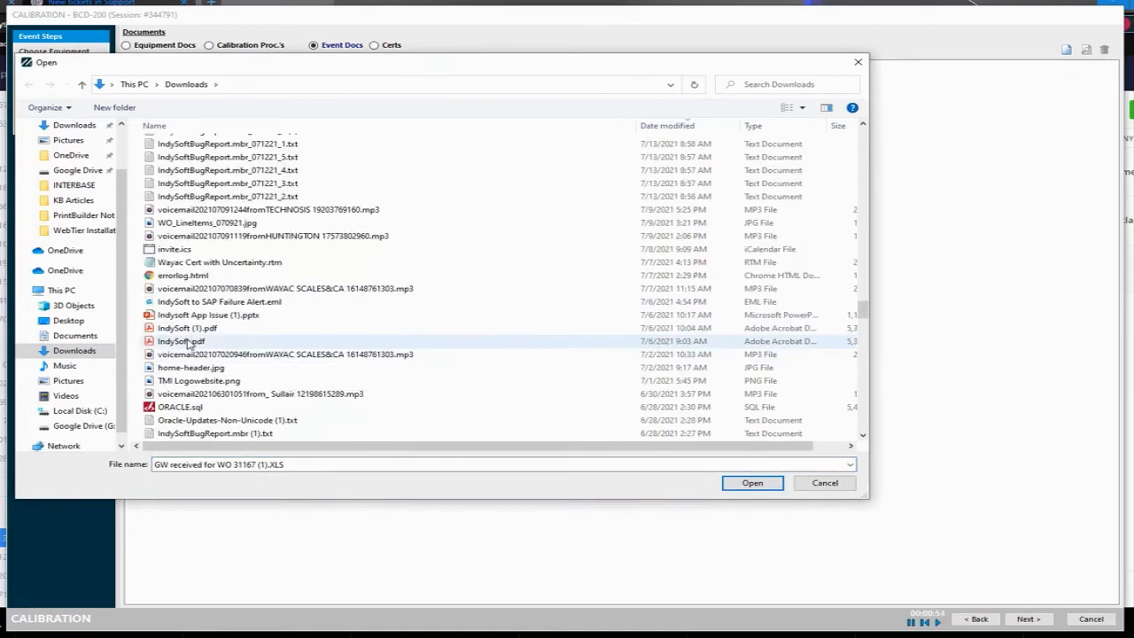
# Step: Attach IndySoft.pdf from Downloads as event document TEST23
pyautogui.click(180, 340)
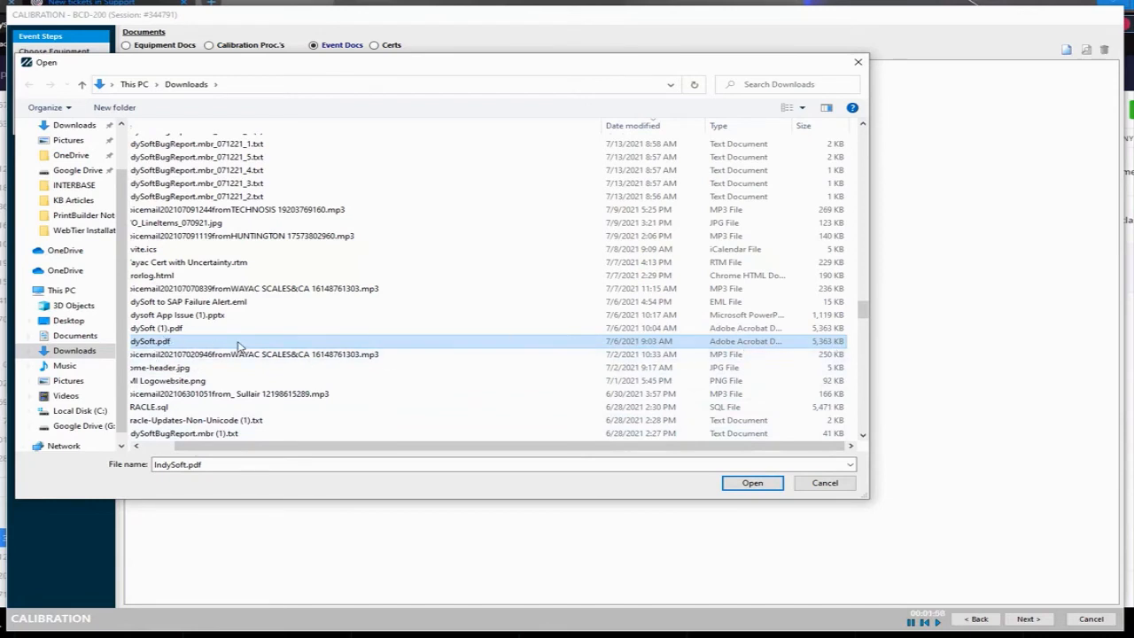
pyautogui.moveTo(240, 343)
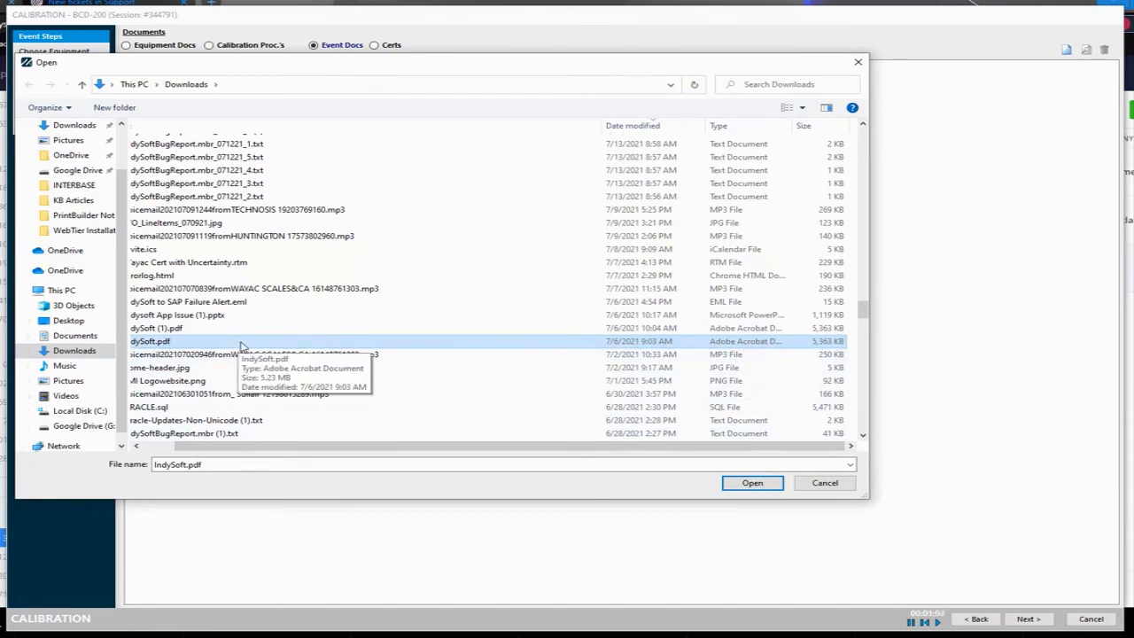
pyautogui.moveTo(801, 357)
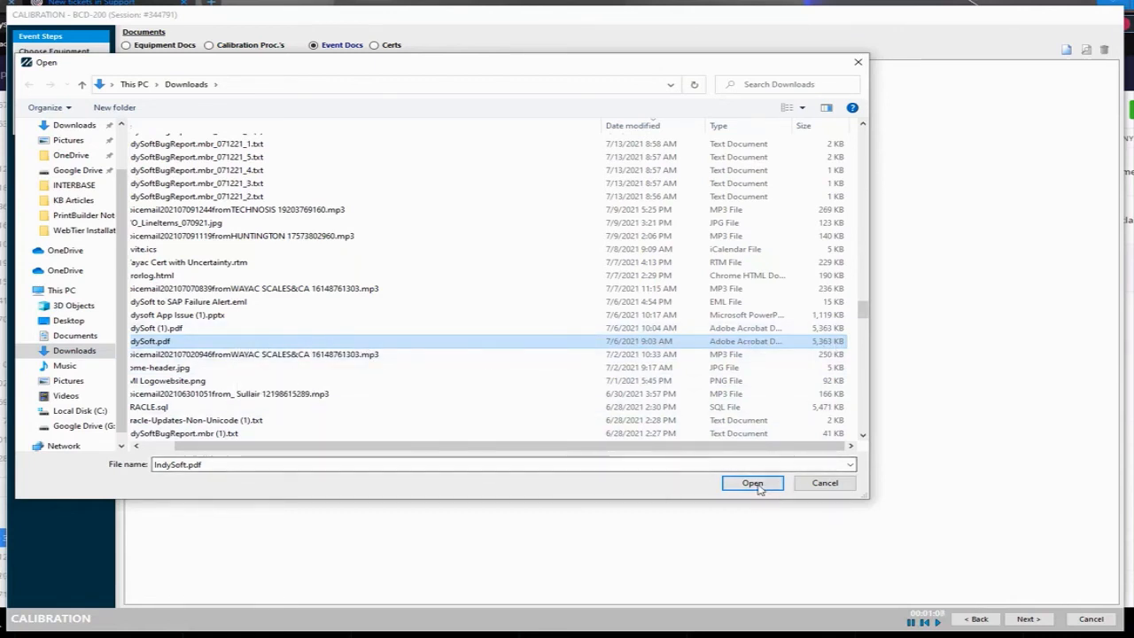
pyautogui.click(751, 482)
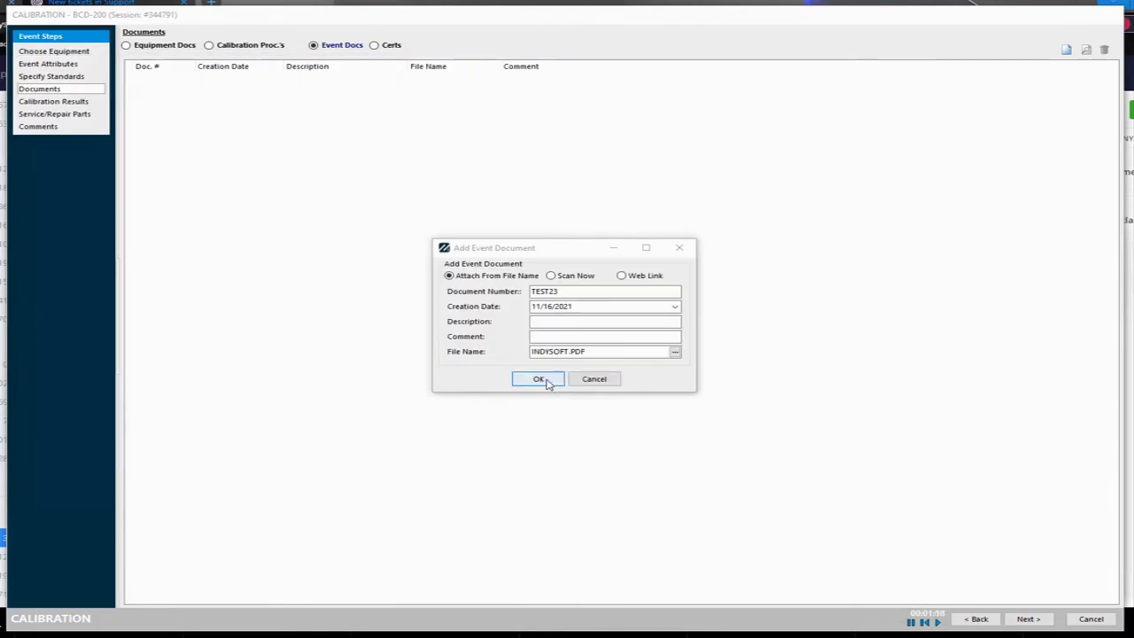
pyautogui.click(539, 380)
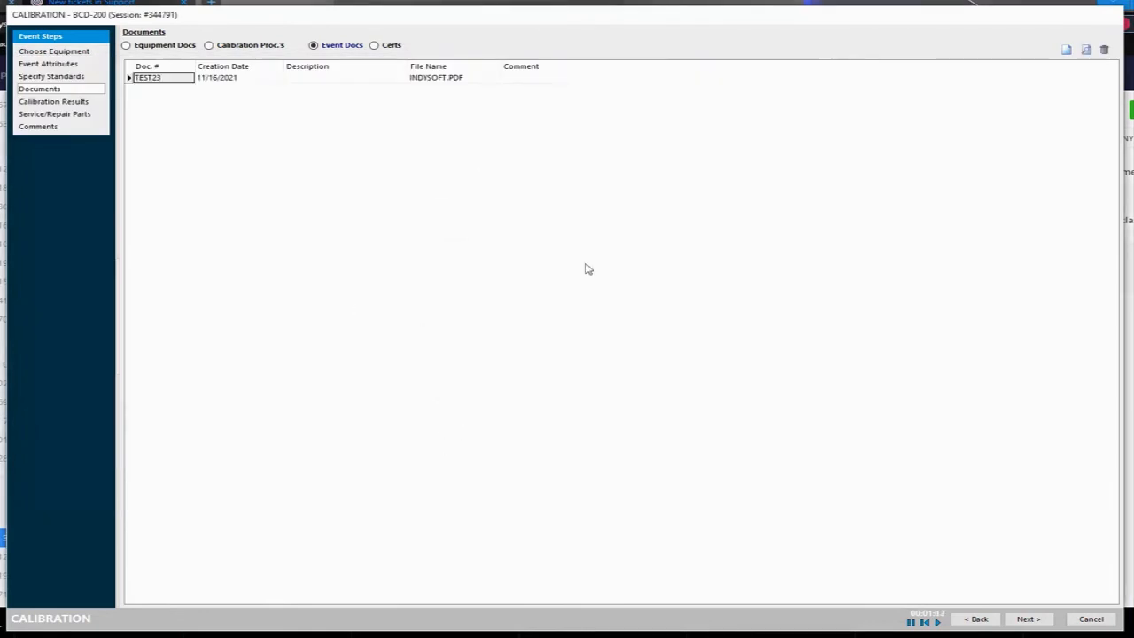
# Step: Continue through Calibration Results and Service/Repair Parts to complete the calibration
pyautogui.click(1028, 618)
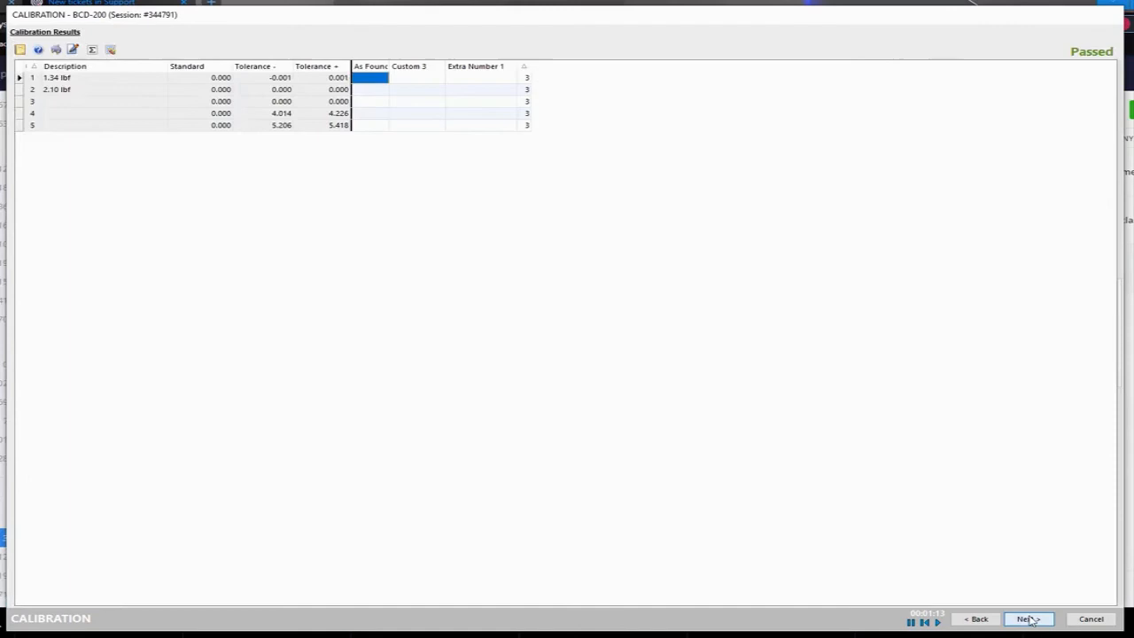
pyautogui.click(1027, 618)
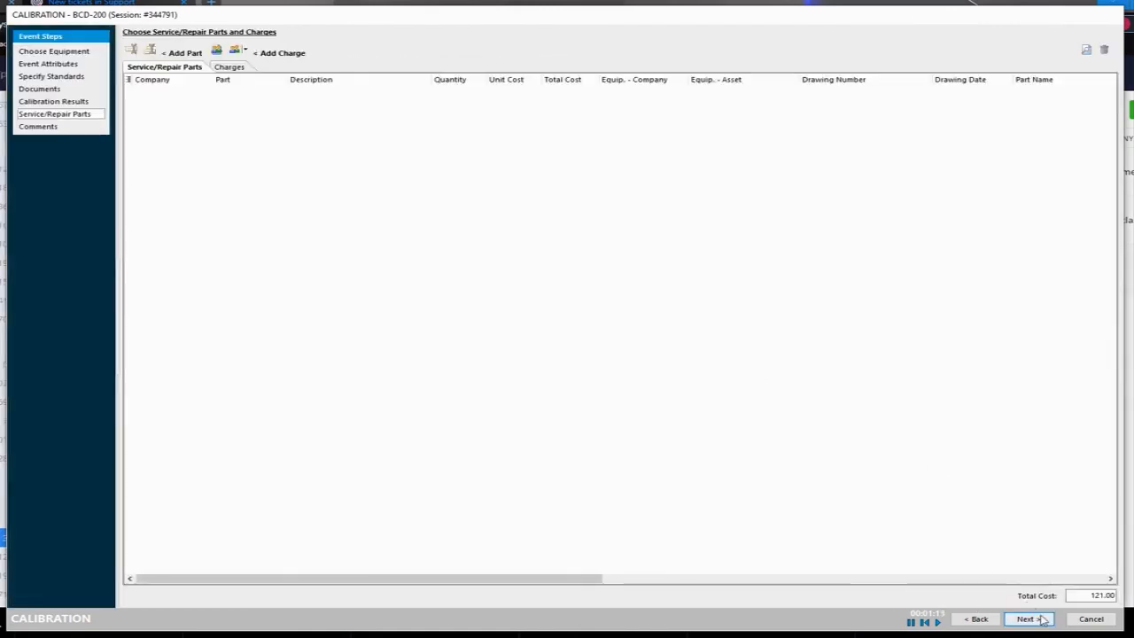
pyautogui.click(1028, 618)
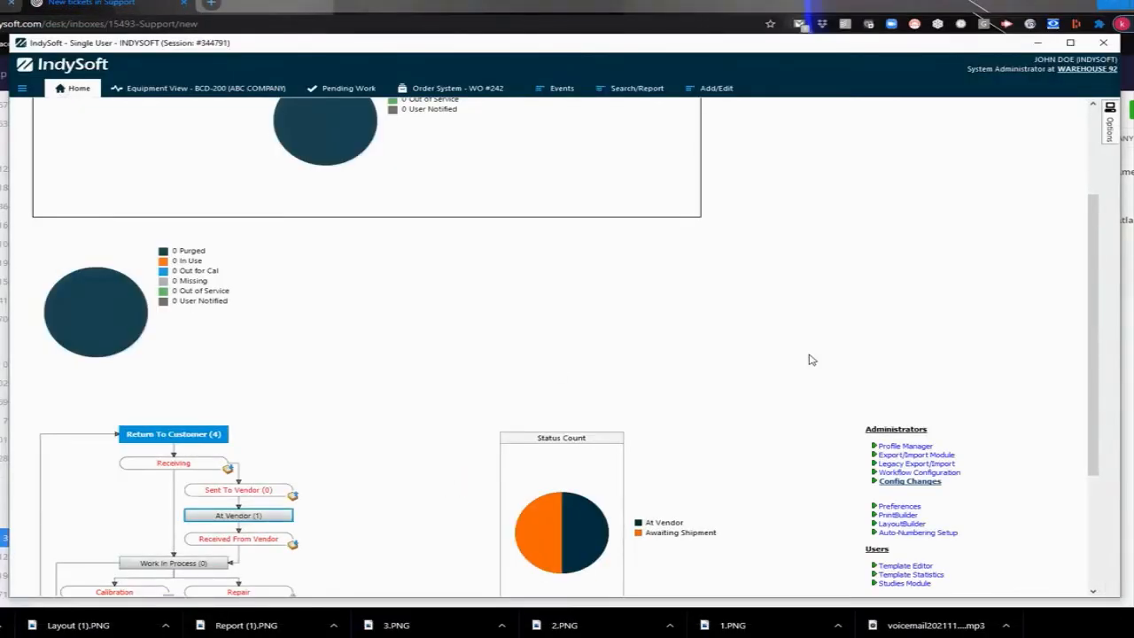
pyautogui.moveTo(545, 363)
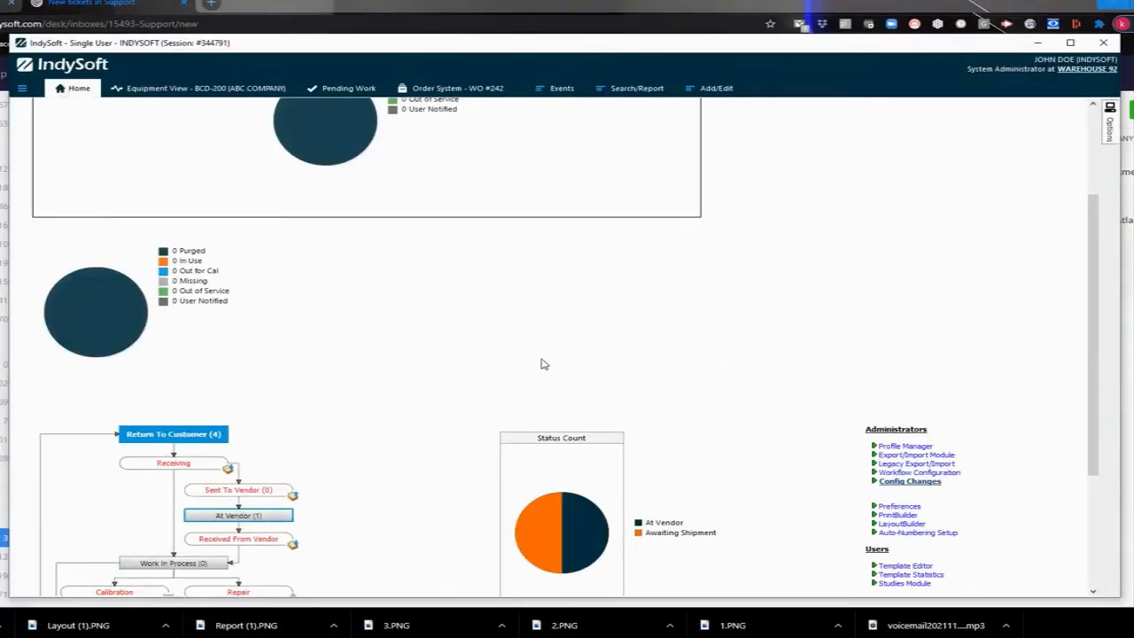
pyautogui.scroll(-3)
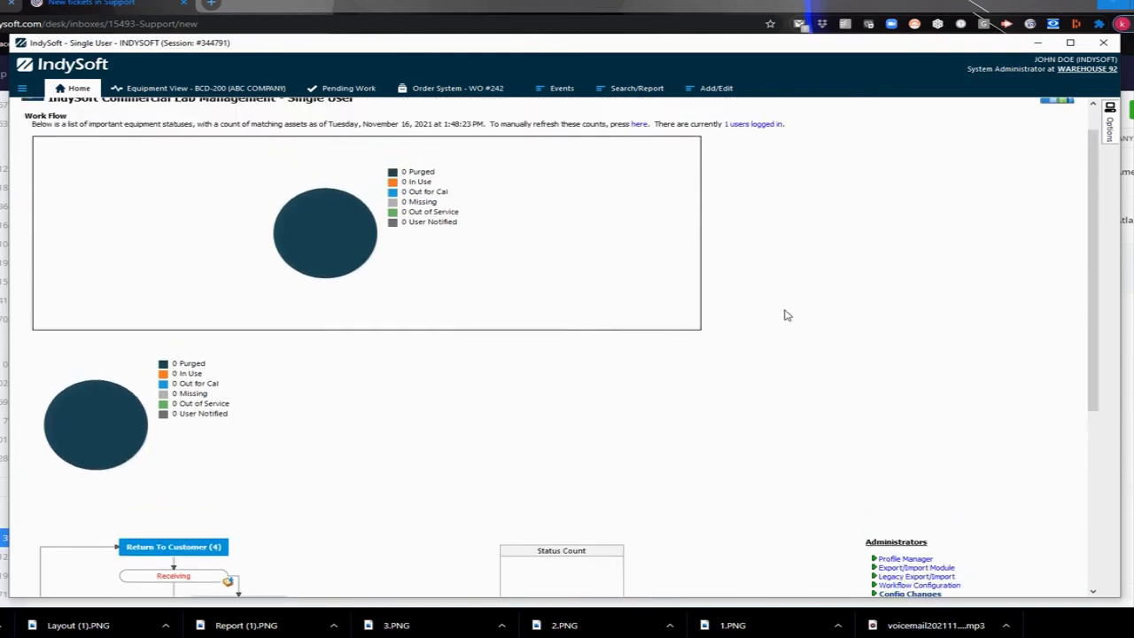
pyautogui.moveTo(682, 414)
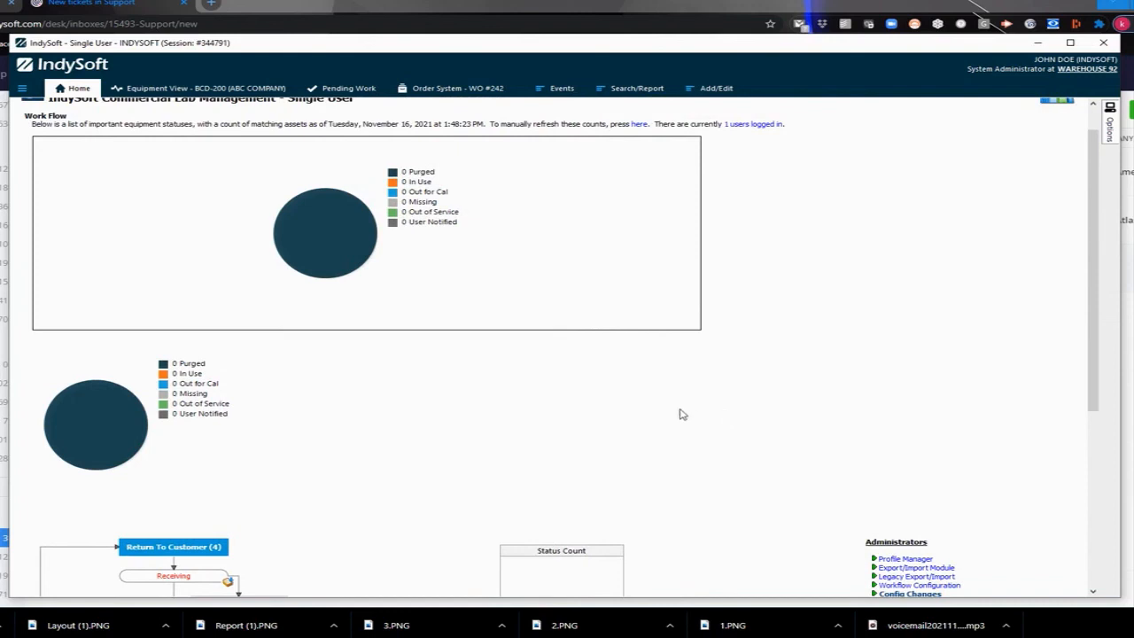
pyautogui.moveTo(606, 391)
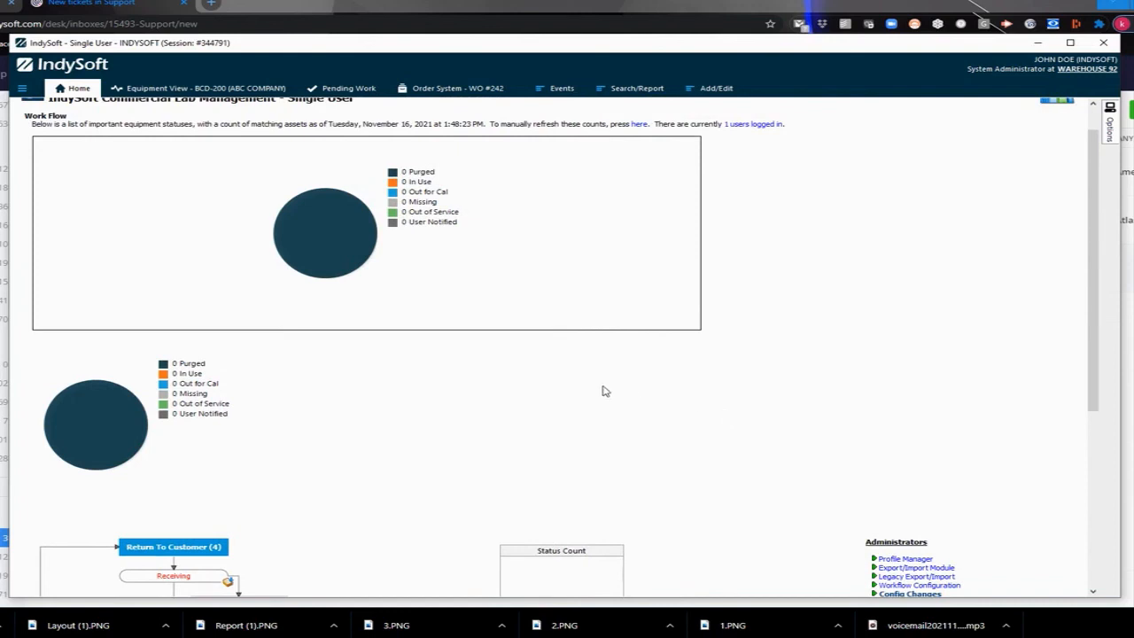
pyautogui.moveTo(599, 395)
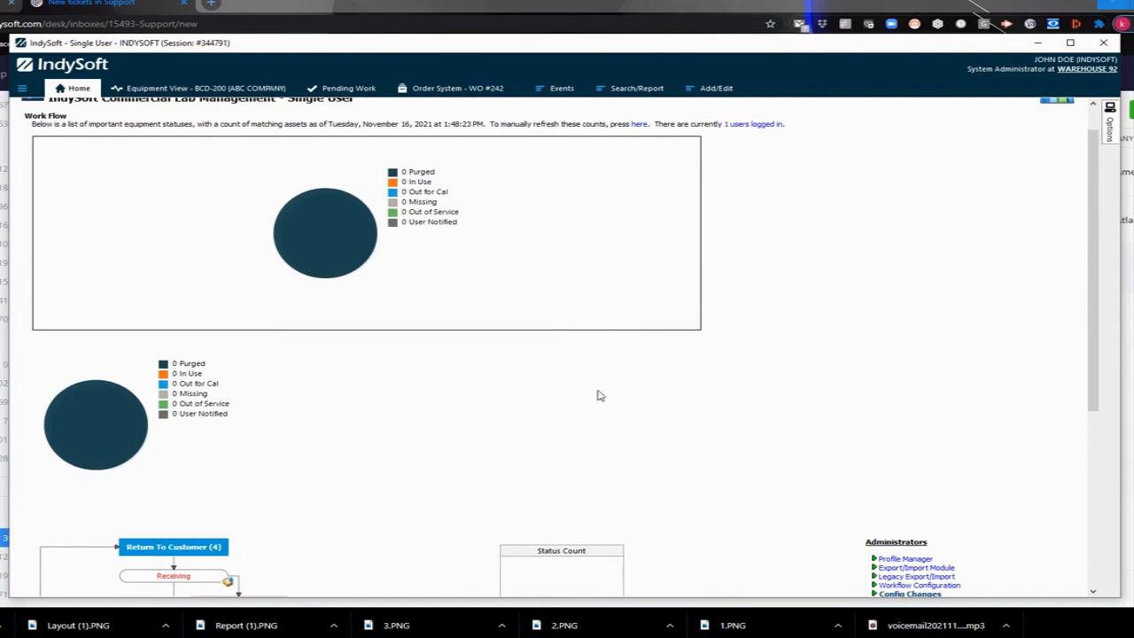